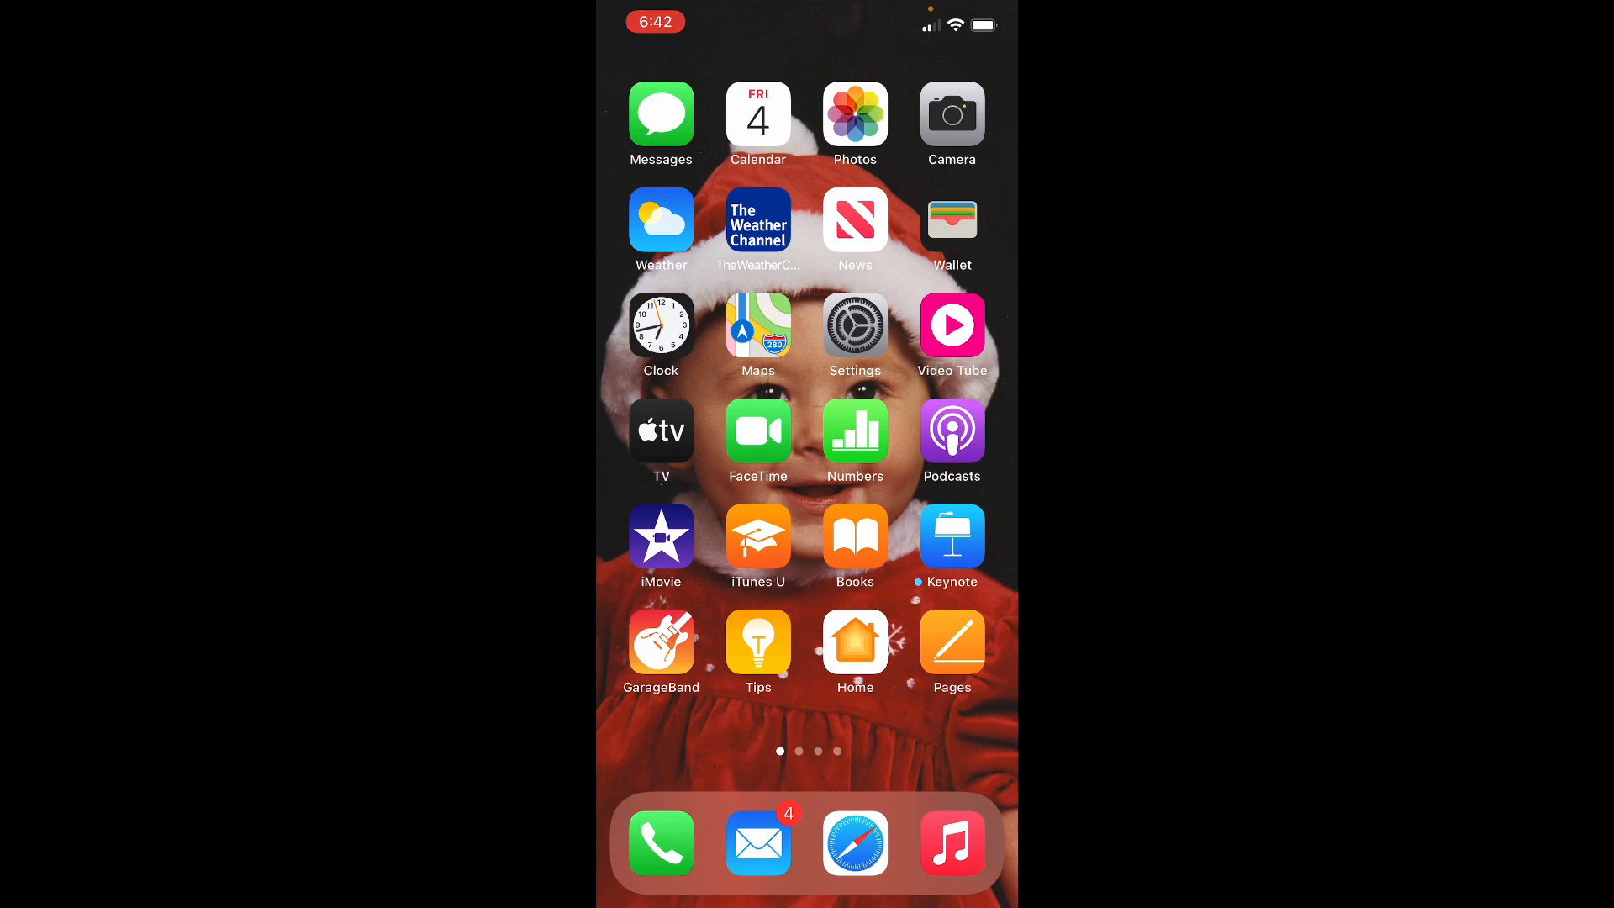
# Step: Go into Settings and reach the Wallpaper page showing the motorcycle lock and home screens
pyautogui.click(854, 328)
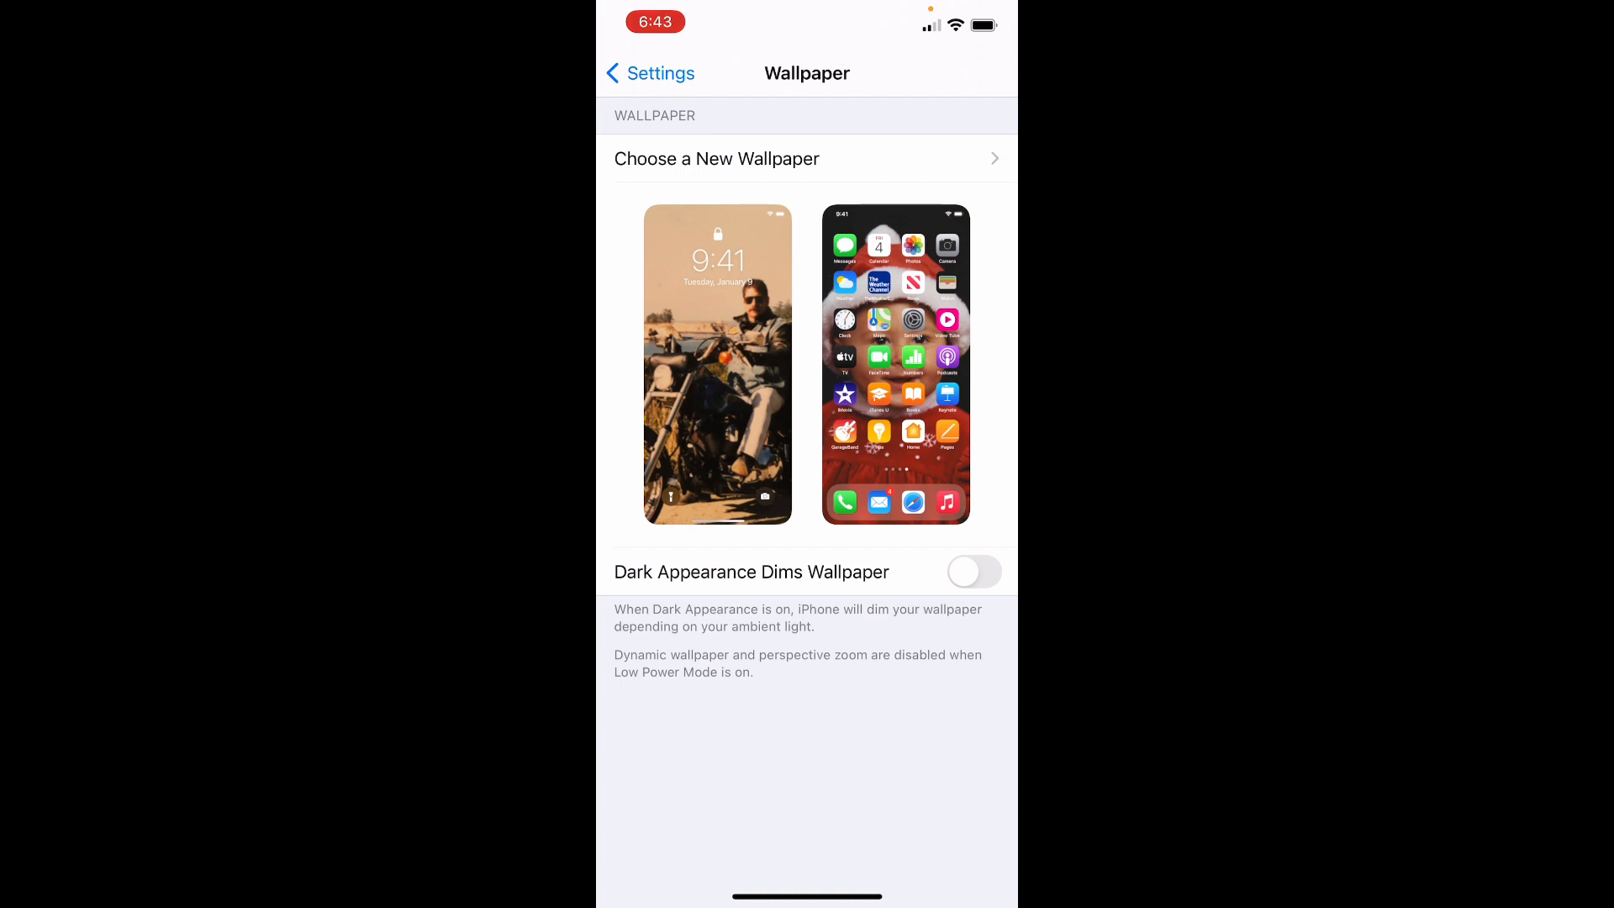
# Step: Preview the motorcycle lock screen with perspective zoom off, then cancel back to Settings
pyautogui.click(718, 365)
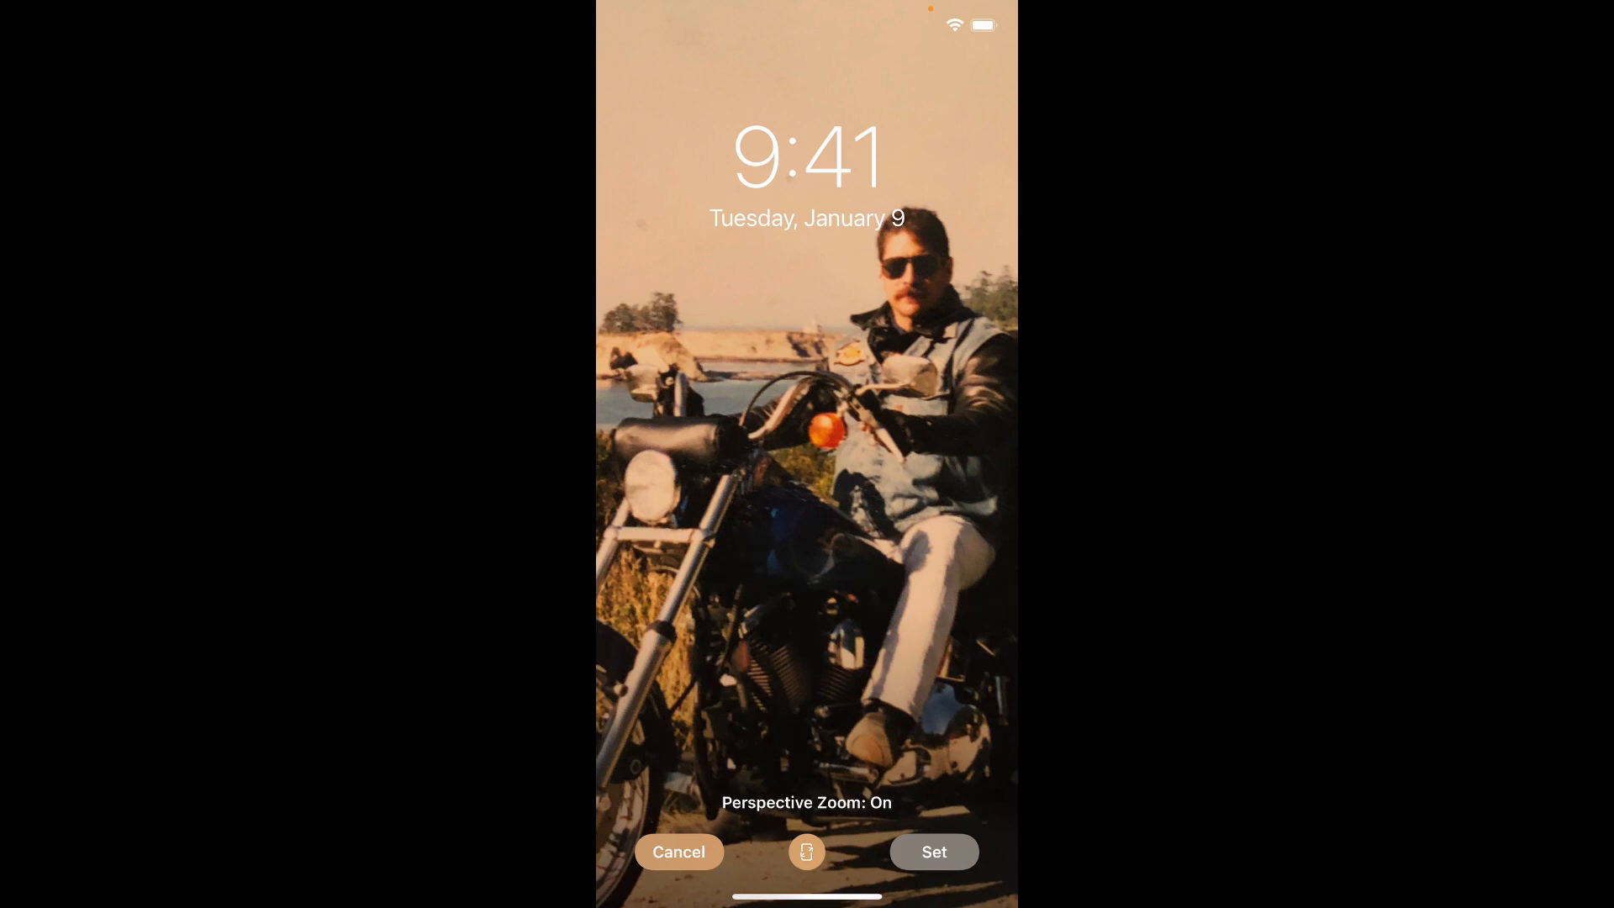
pyautogui.click(806, 851)
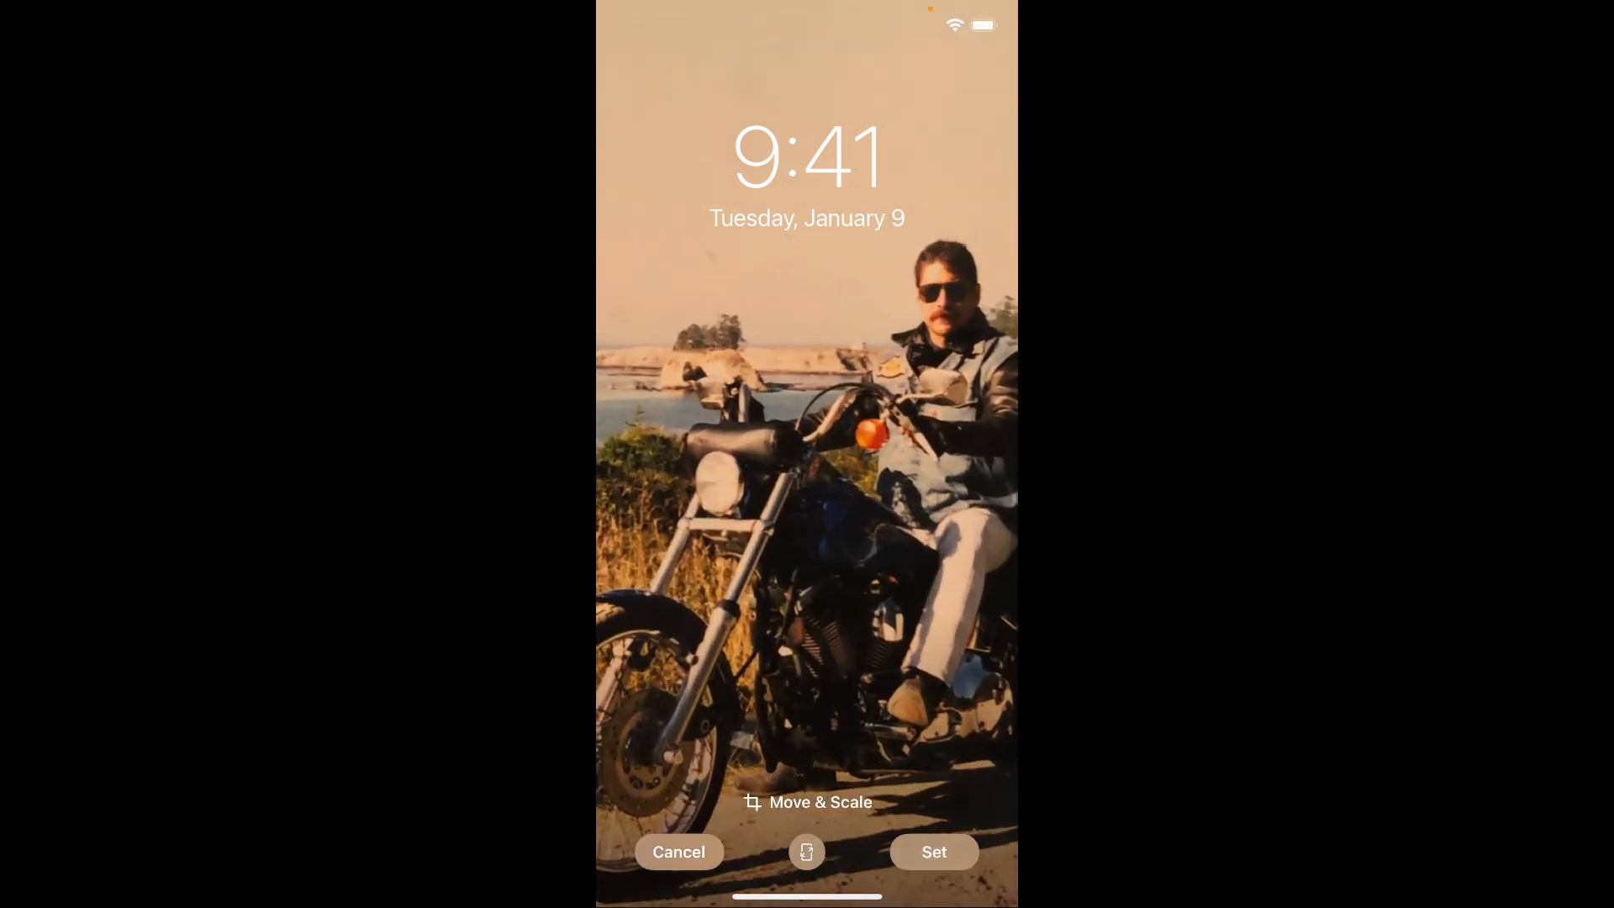
pyautogui.click(805, 851)
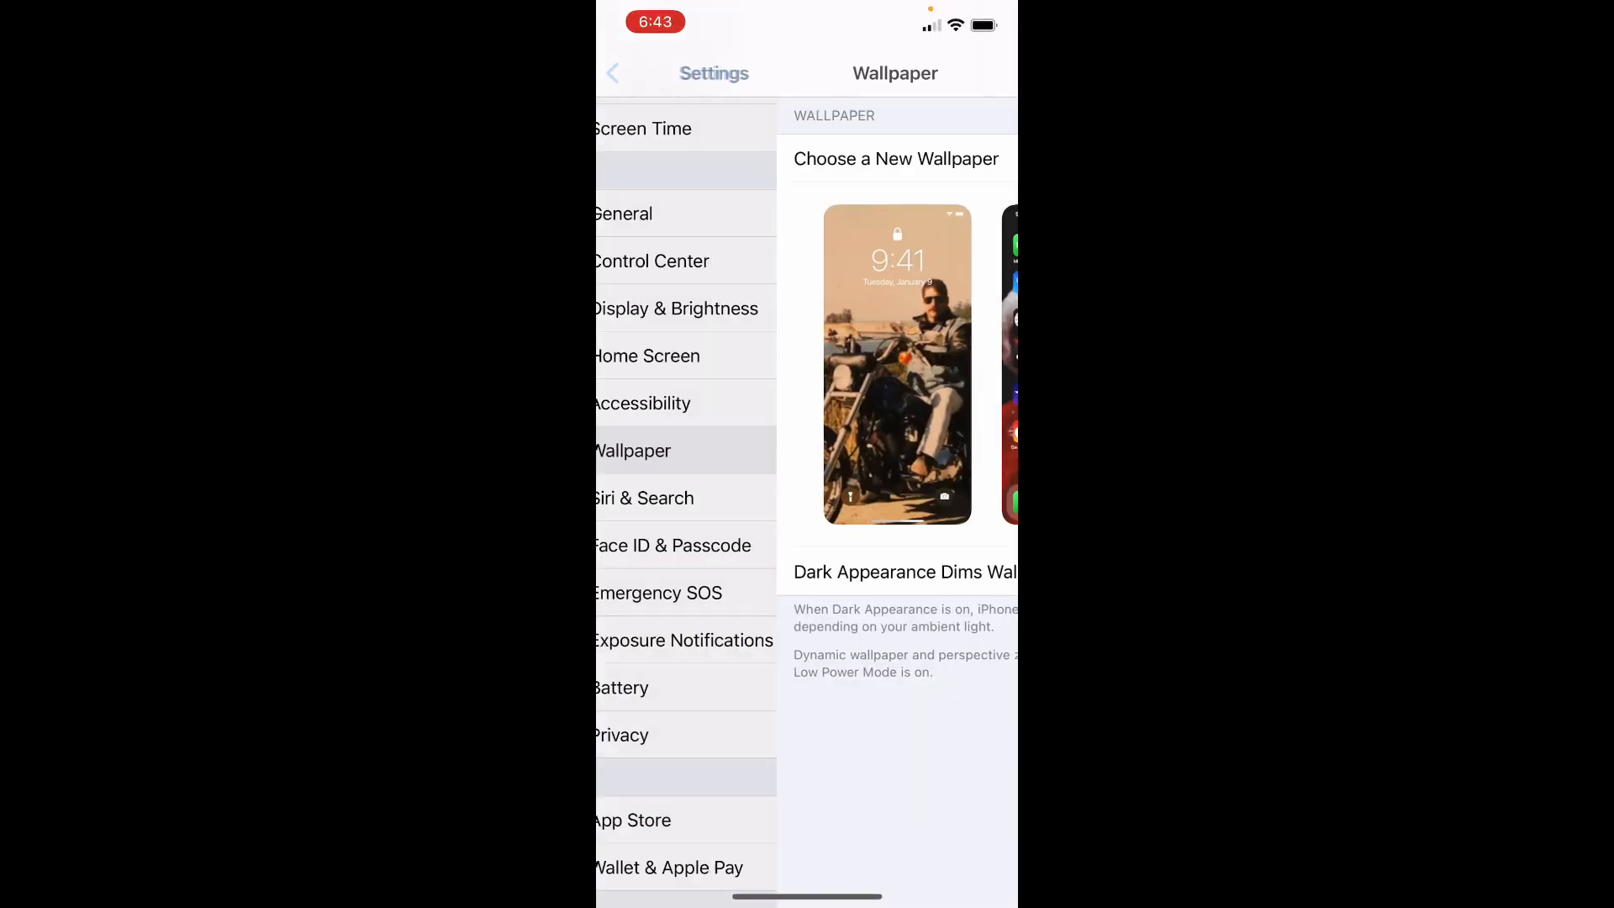
# Step: From the Home Screen, bring up the Photos library's All Photos grid and browse it
pyautogui.click(612, 73)
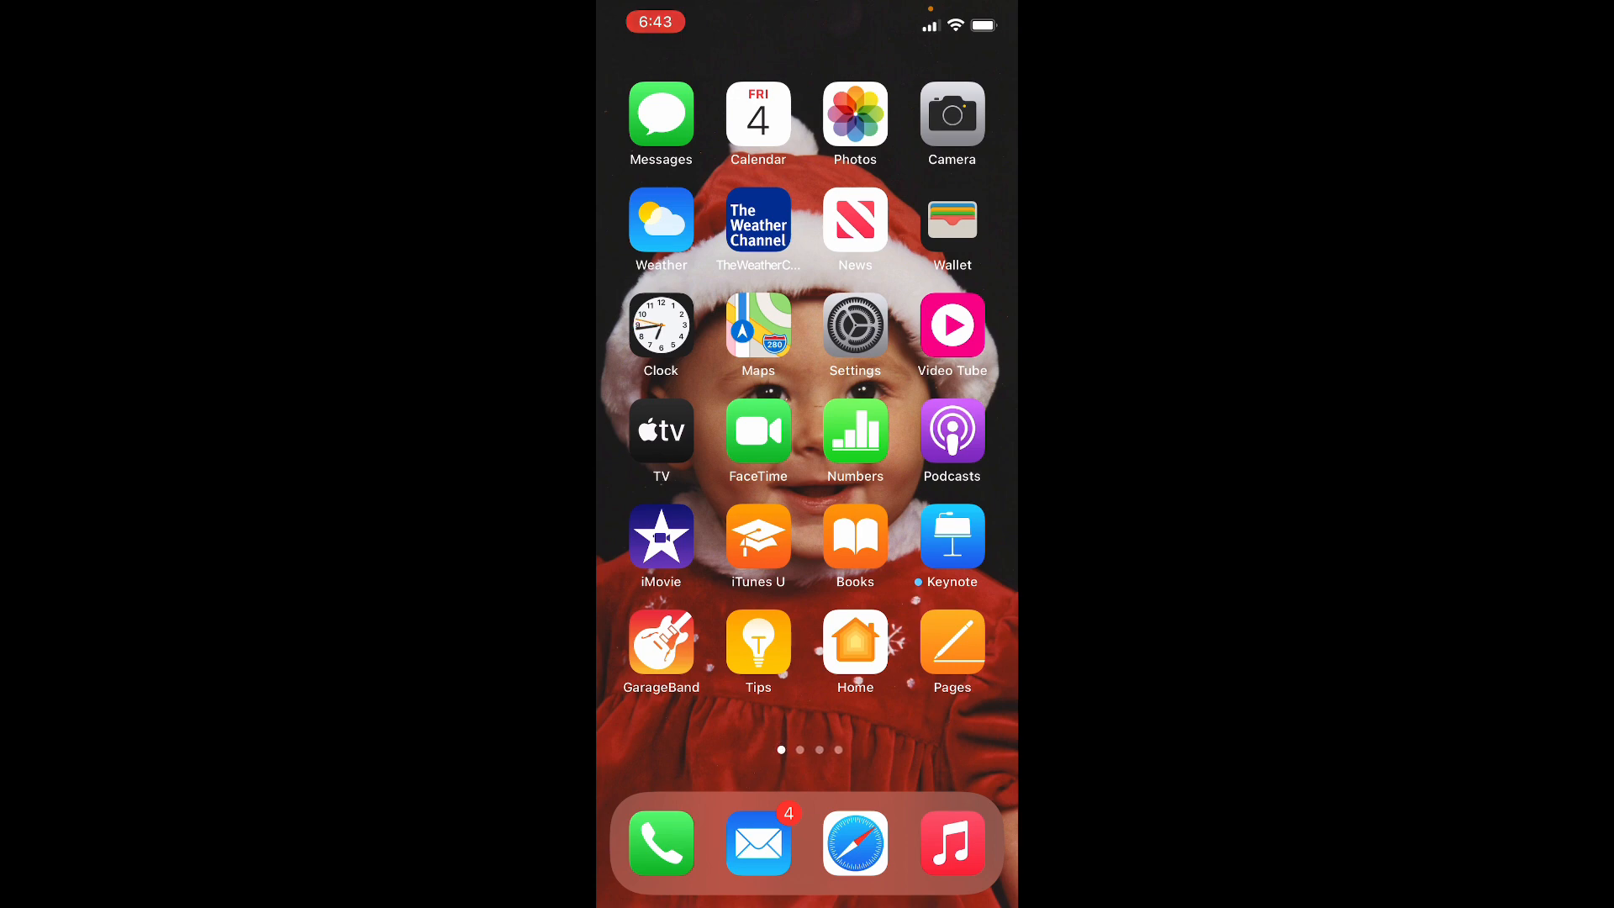
pyautogui.click(854, 123)
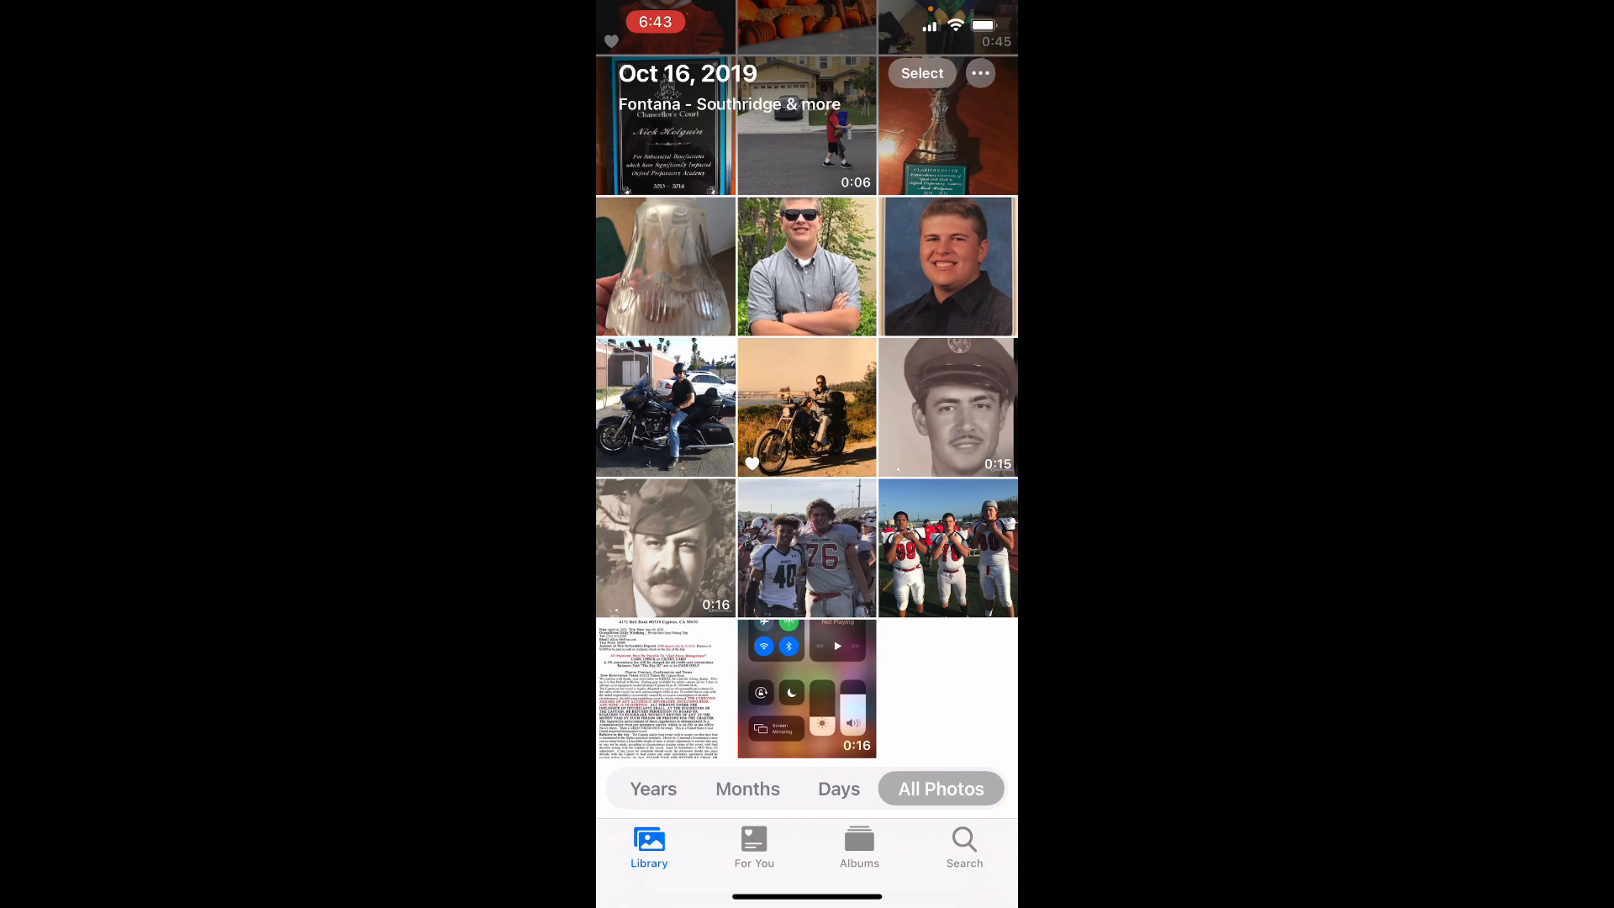
pyautogui.scroll(3)
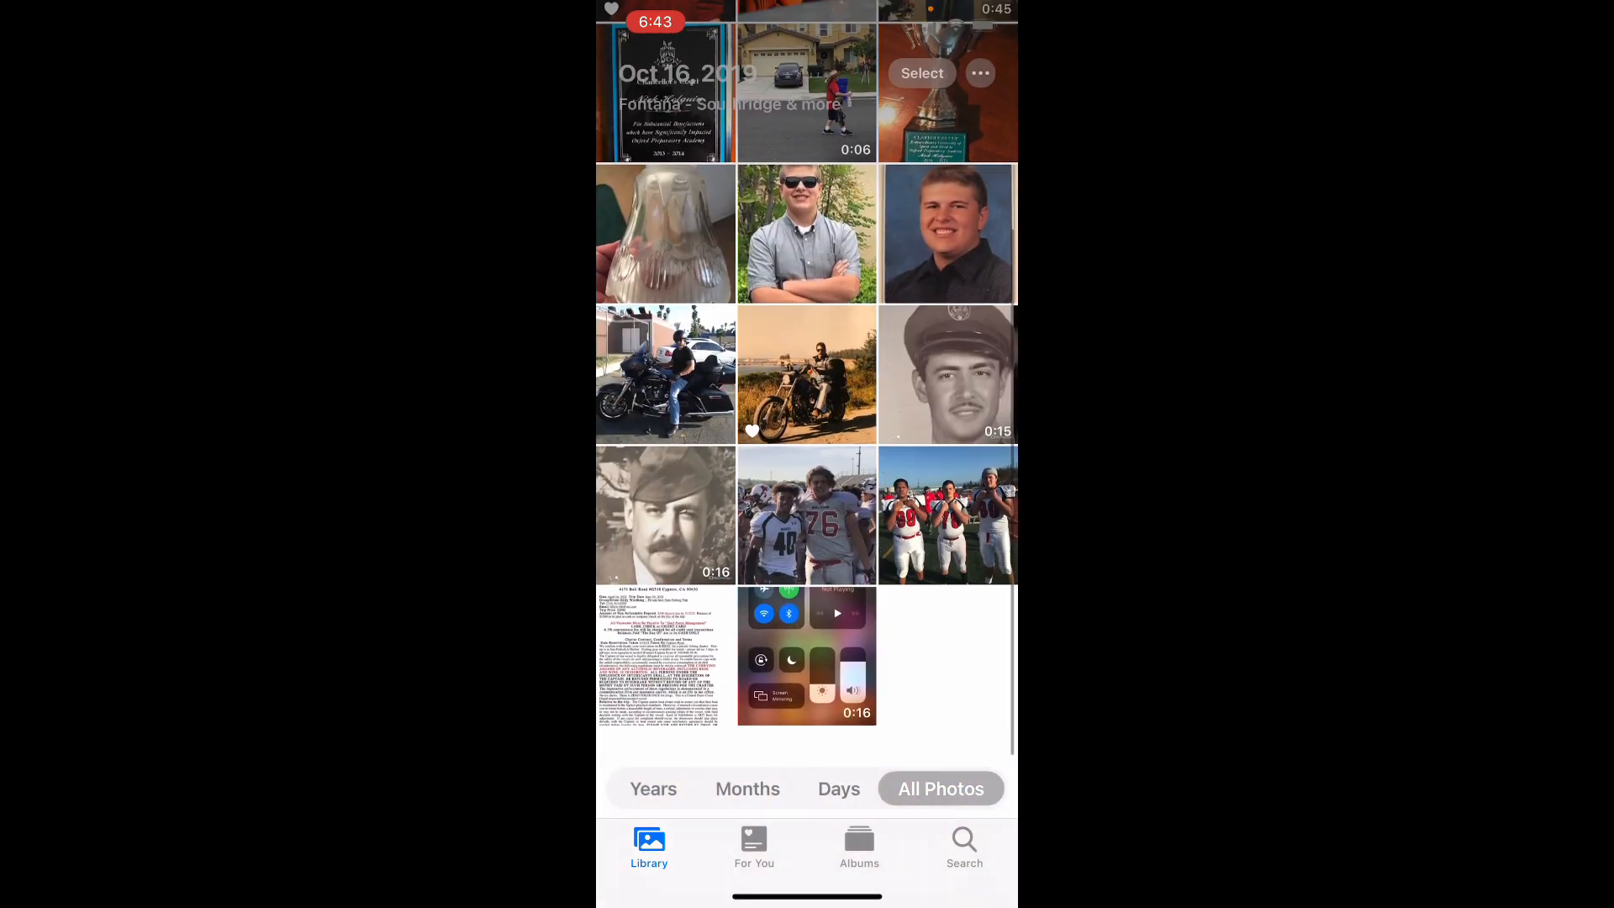
pyautogui.scroll(-3)
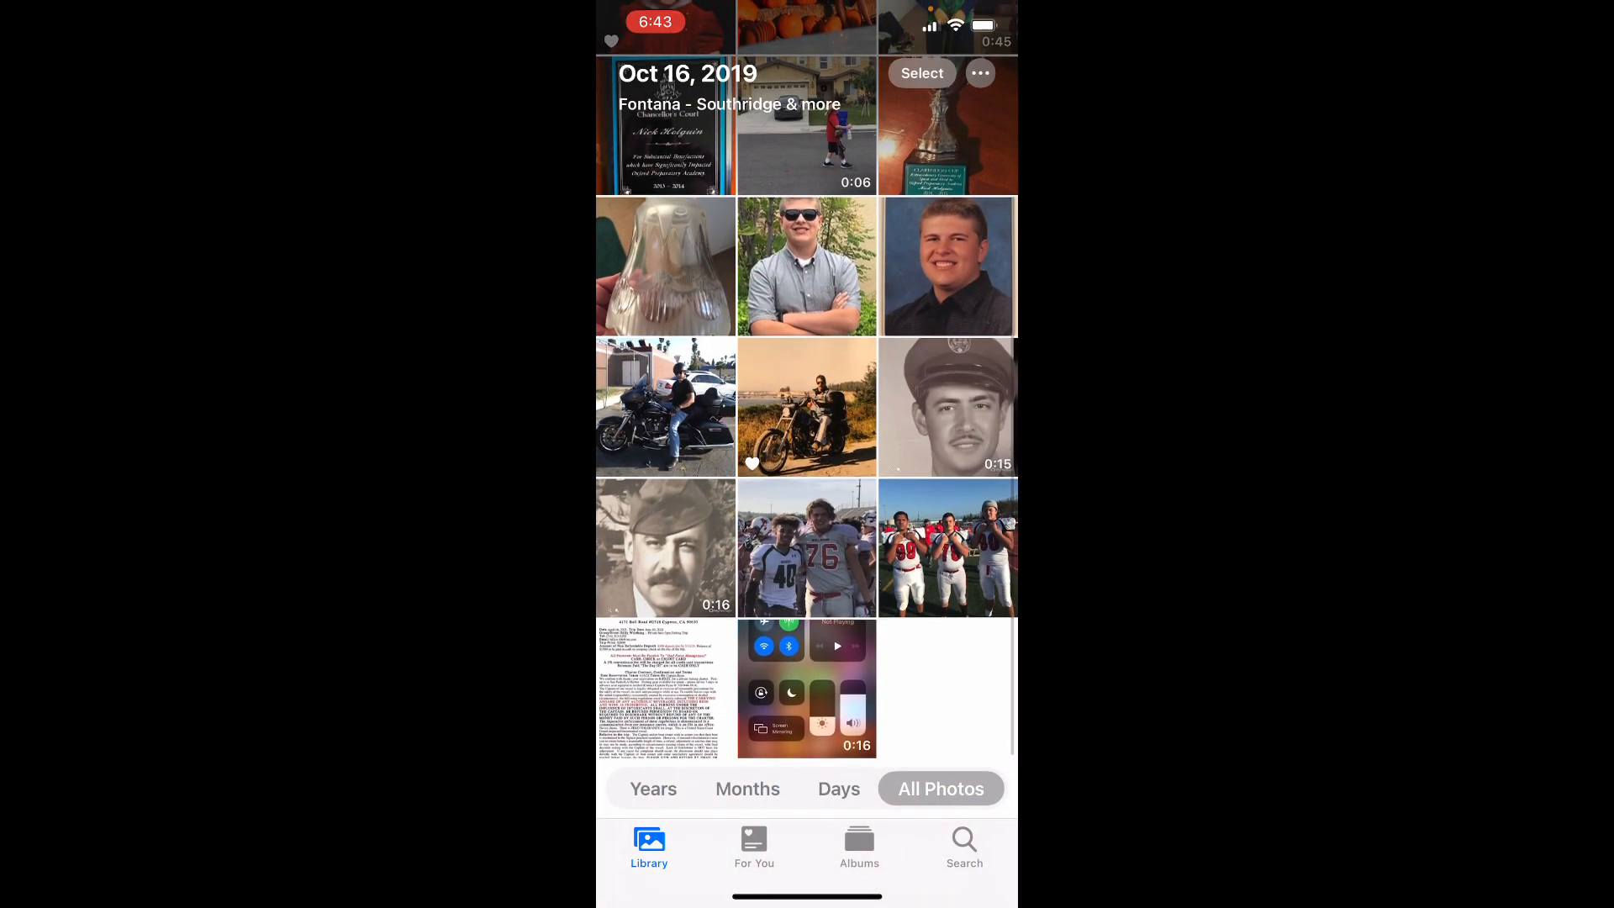
# Step: Show the favorited motorcycle photo full-screen and capture a screenshot of it
pyautogui.click(860, 844)
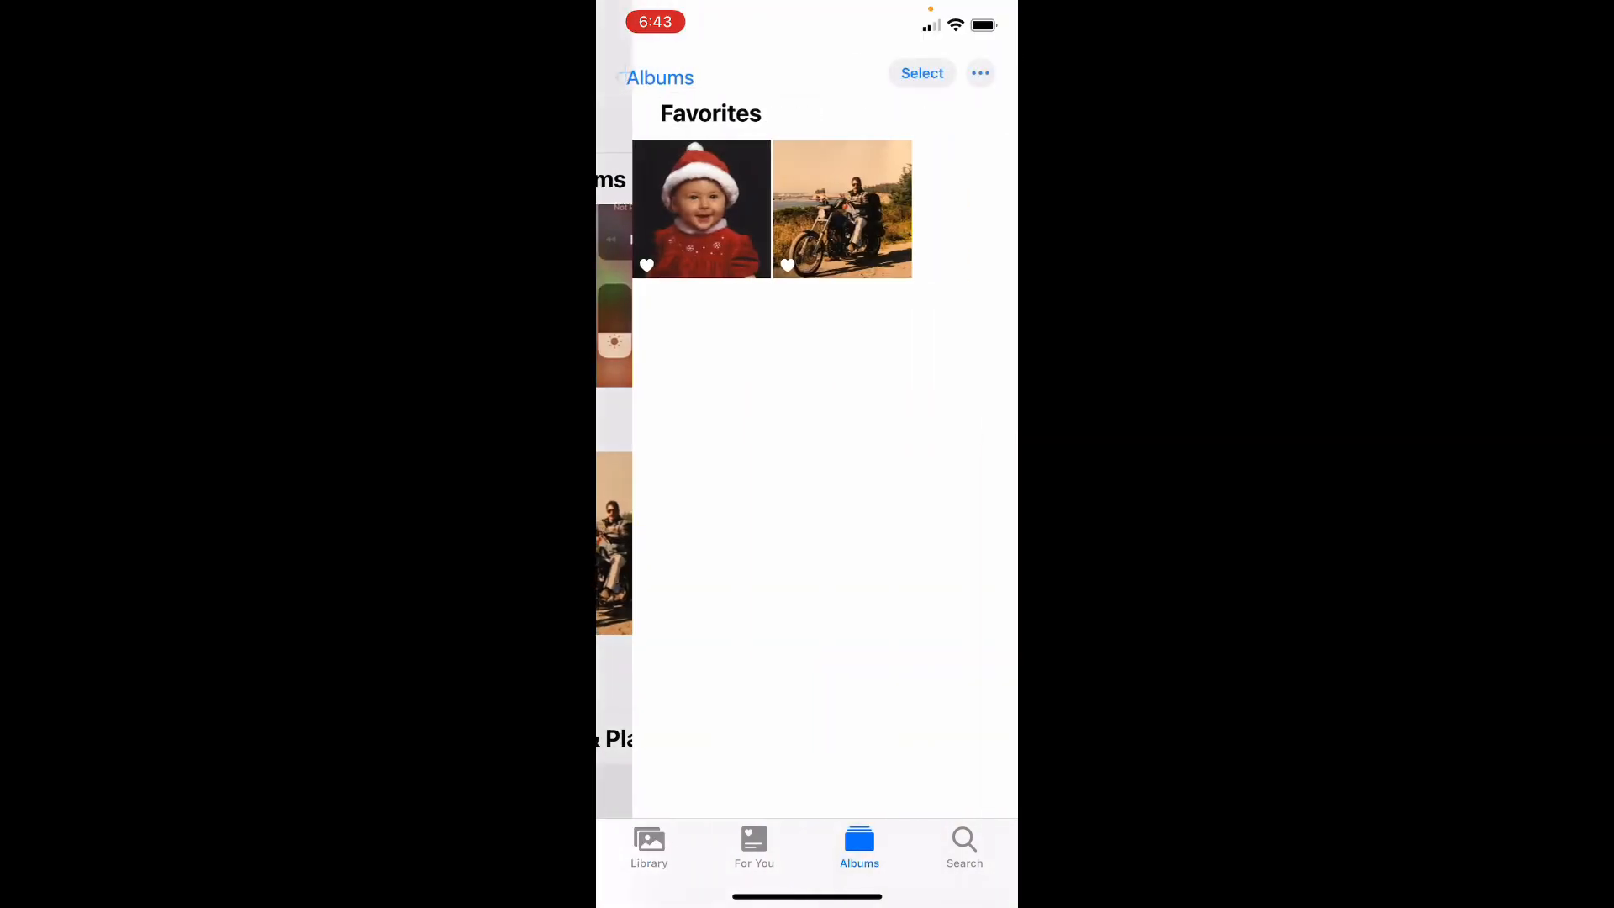
pyautogui.click(840, 208)
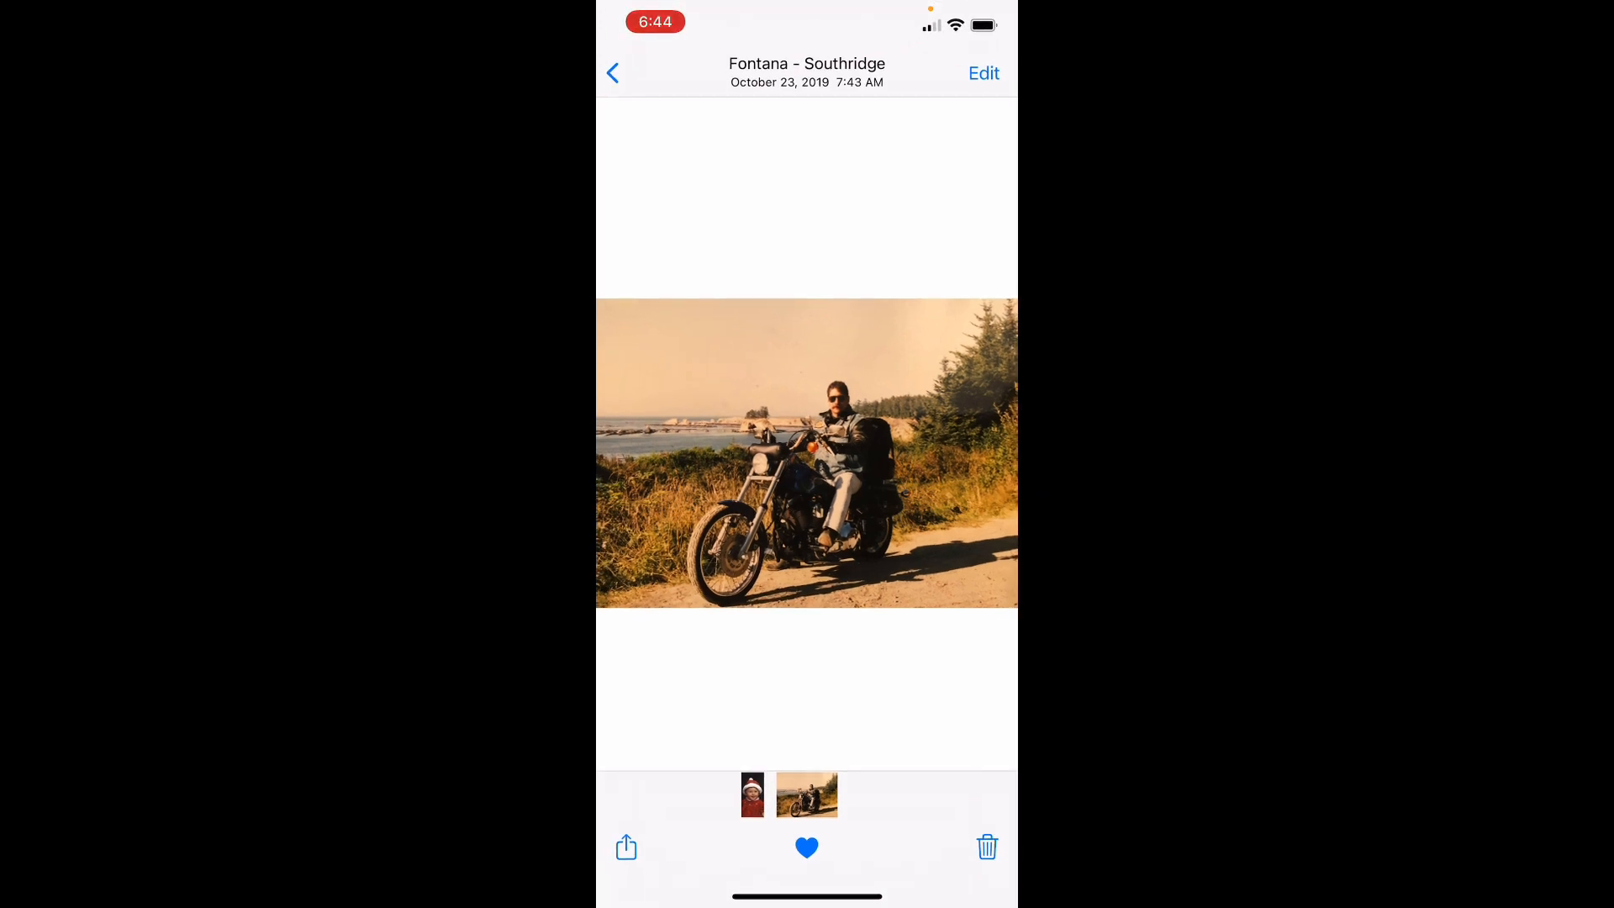
pyautogui.press('volume_up')
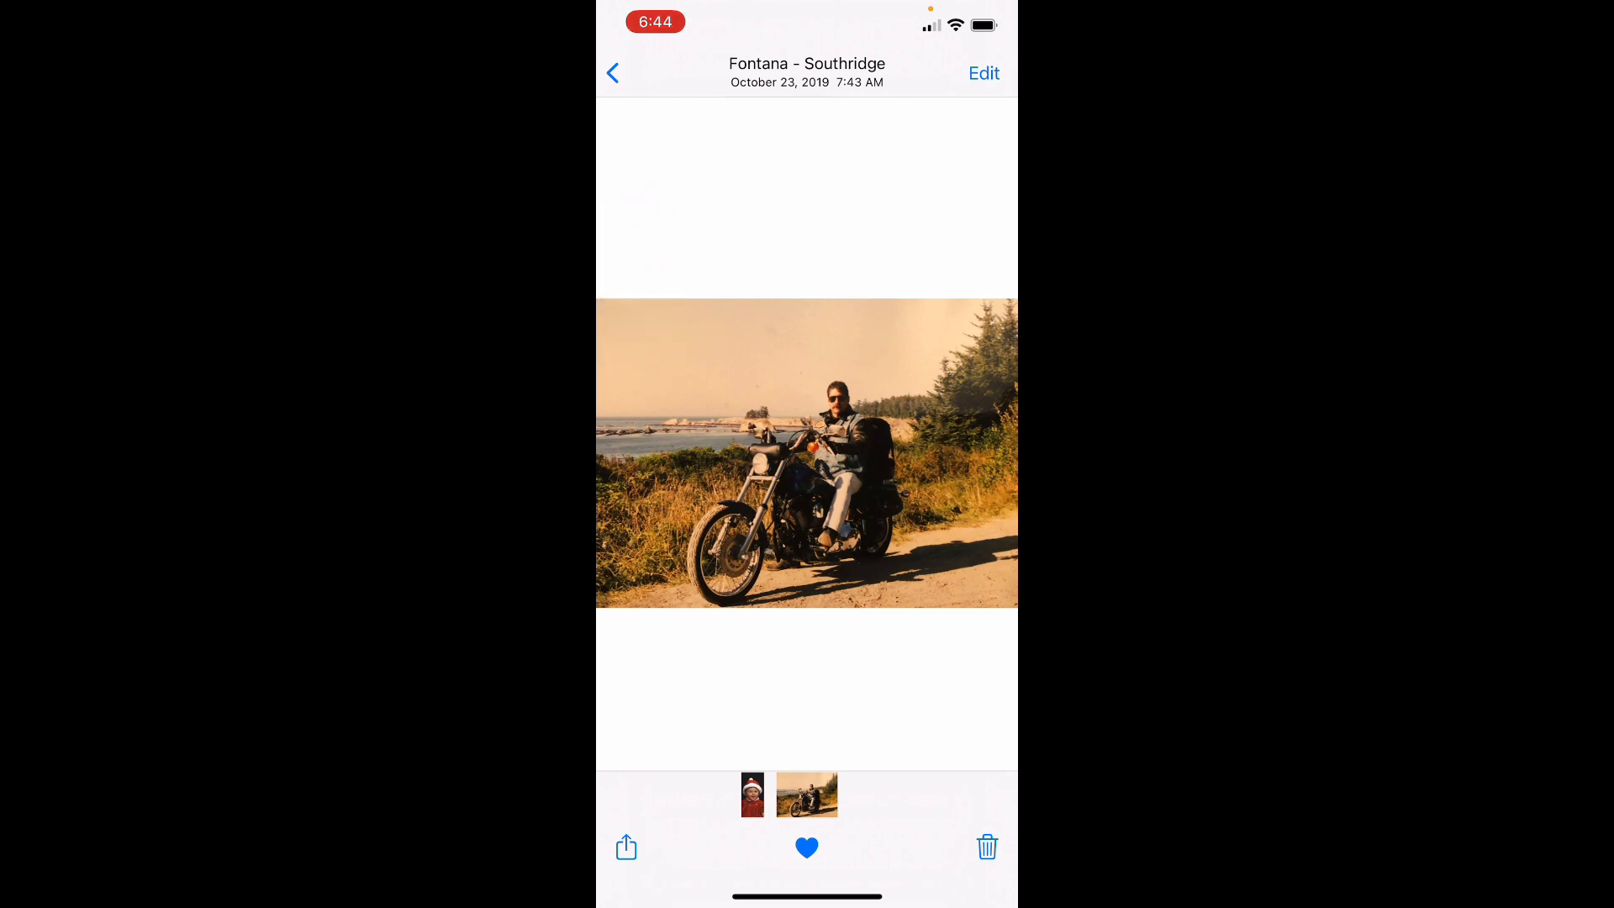
# Step: Bring the fresh screenshot into Markup and choose black as the ink colour
pyautogui.click(626, 847)
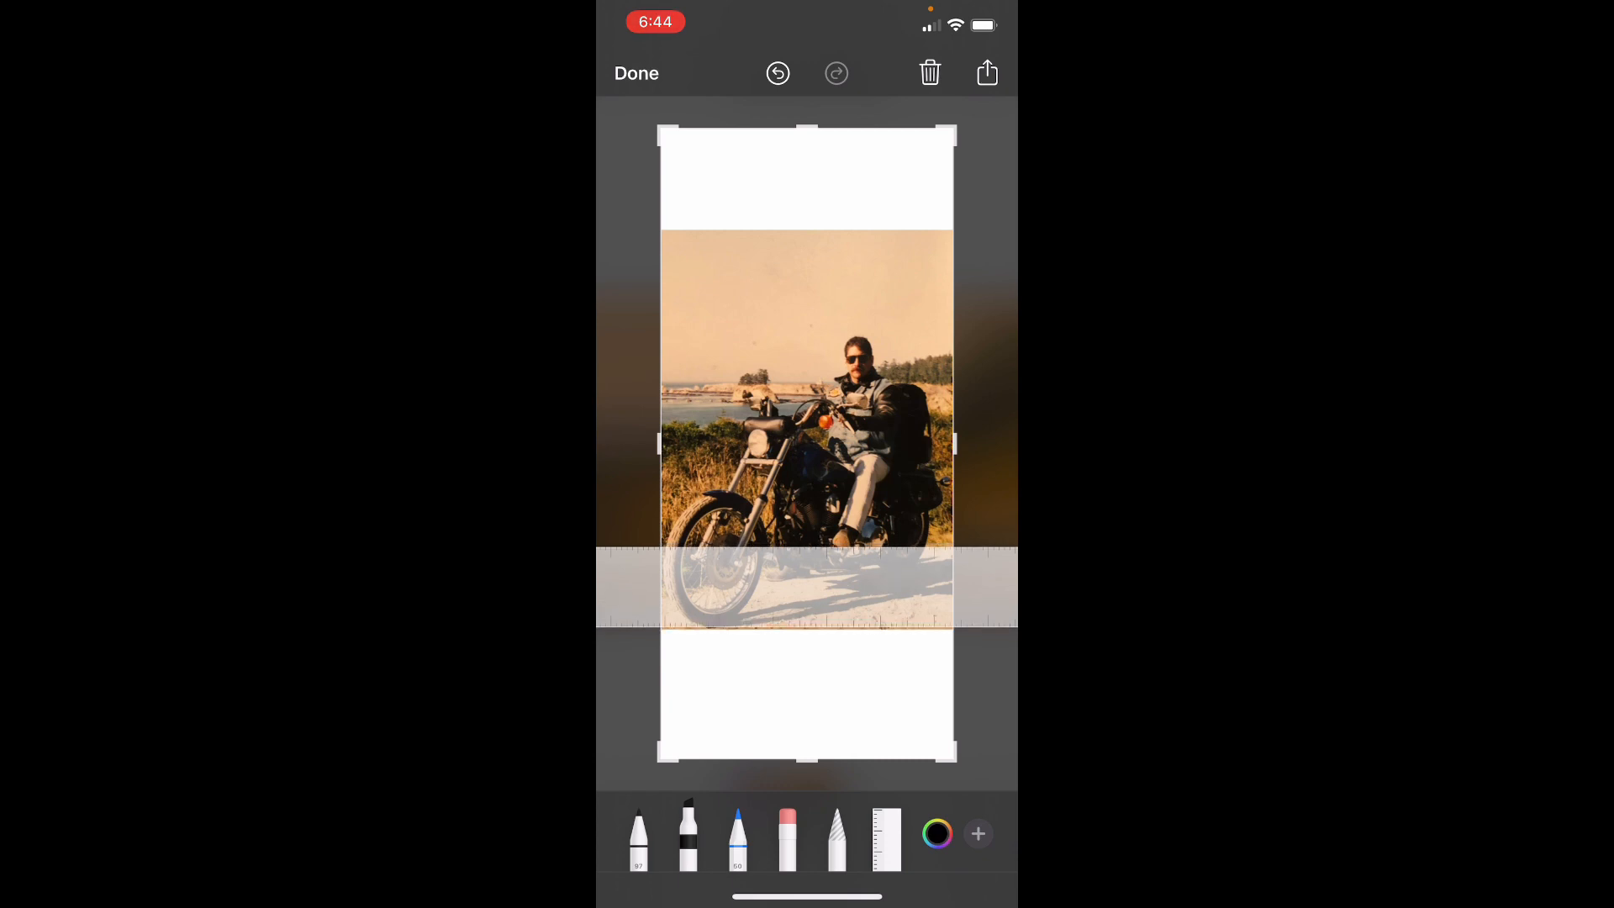
pyautogui.click(934, 834)
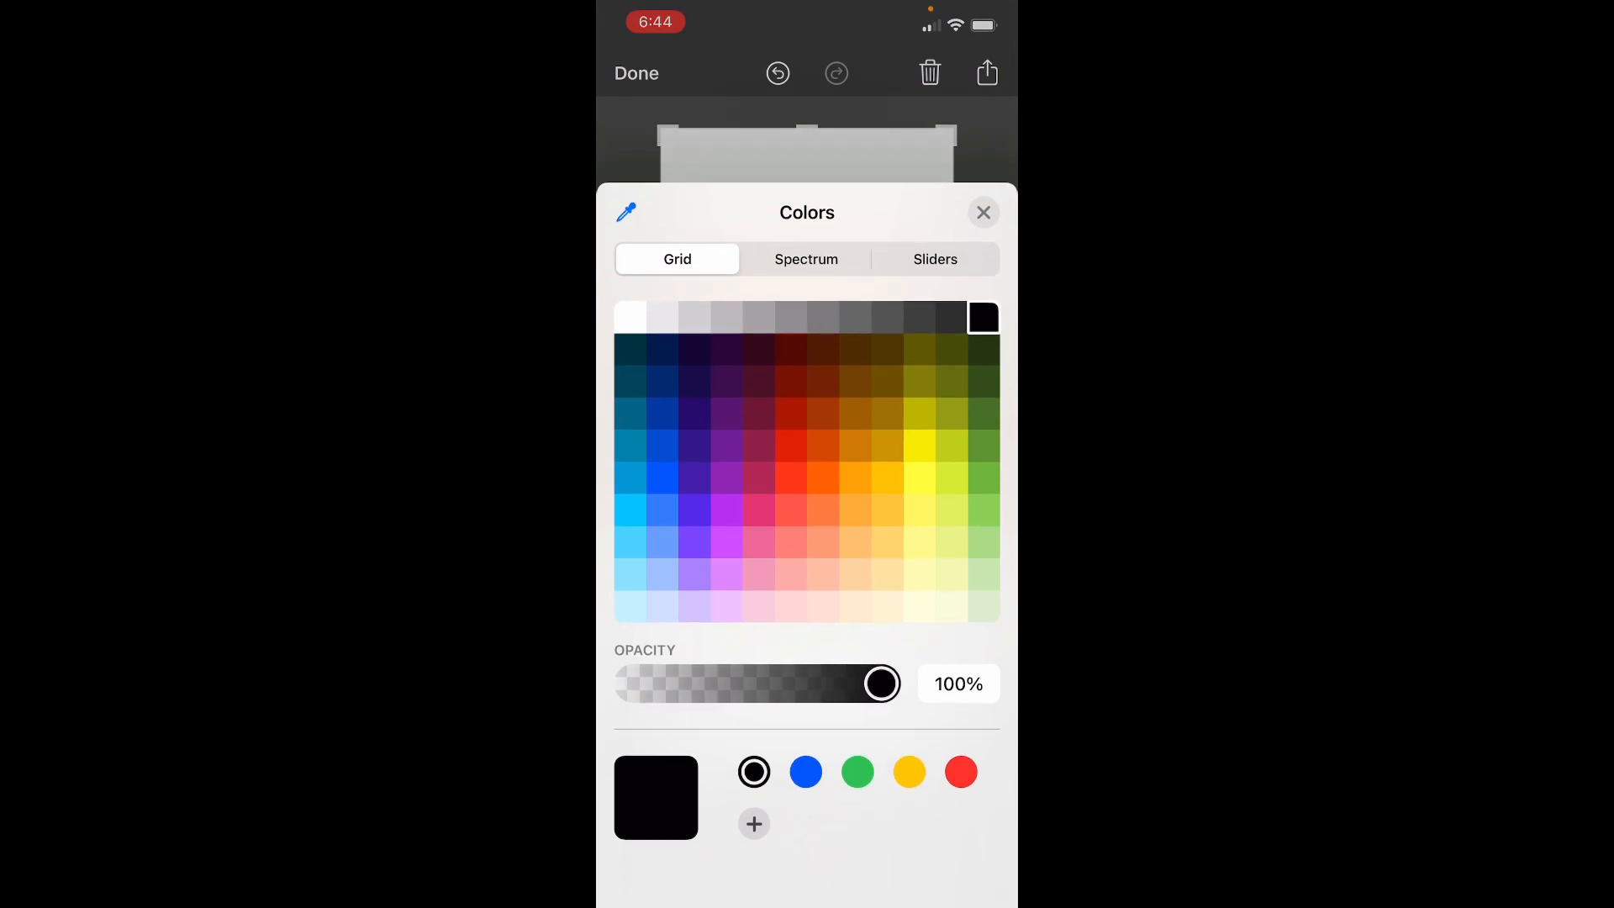
# Step: Paint the white top and bottom bands black with a broad marker and save to Photos
pyautogui.click(982, 212)
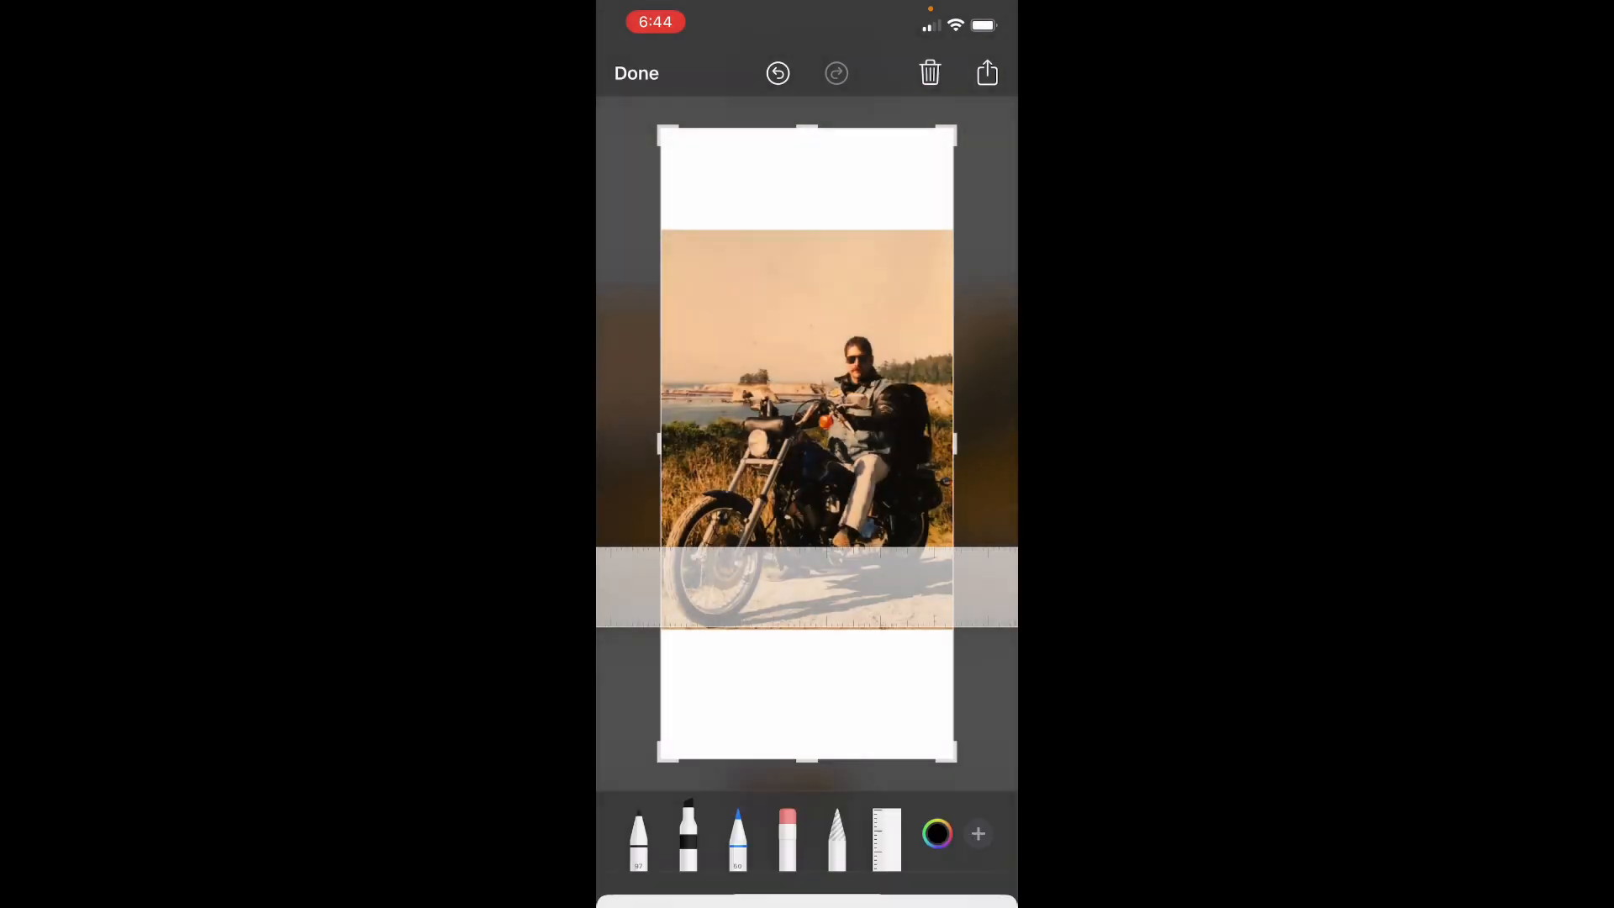
pyautogui.click(687, 834)
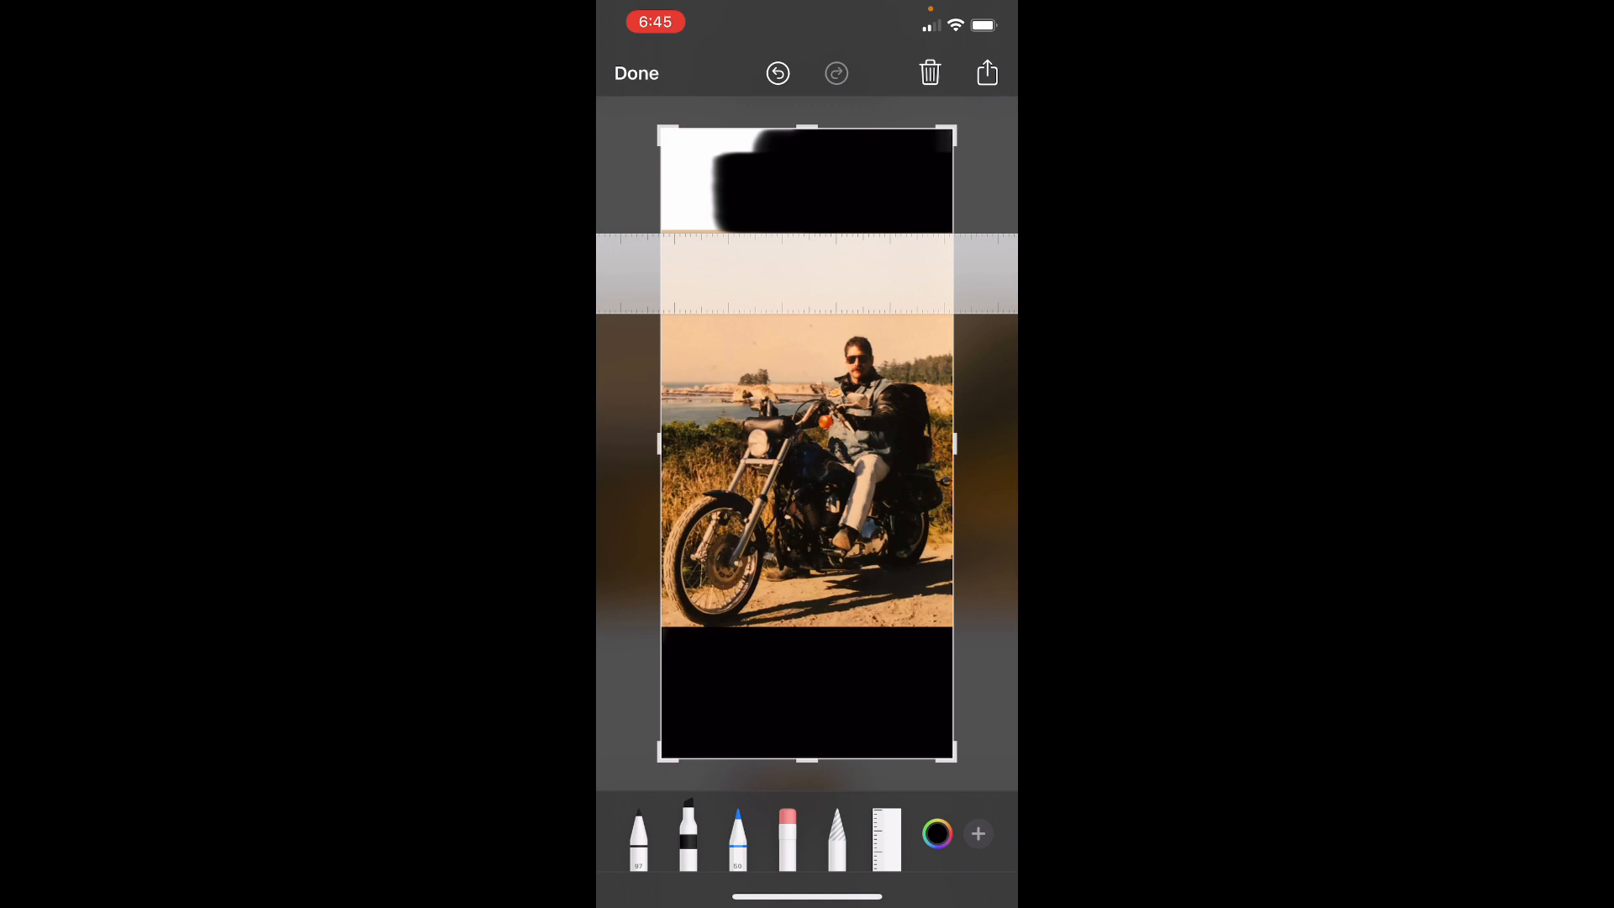
pyautogui.click(777, 72)
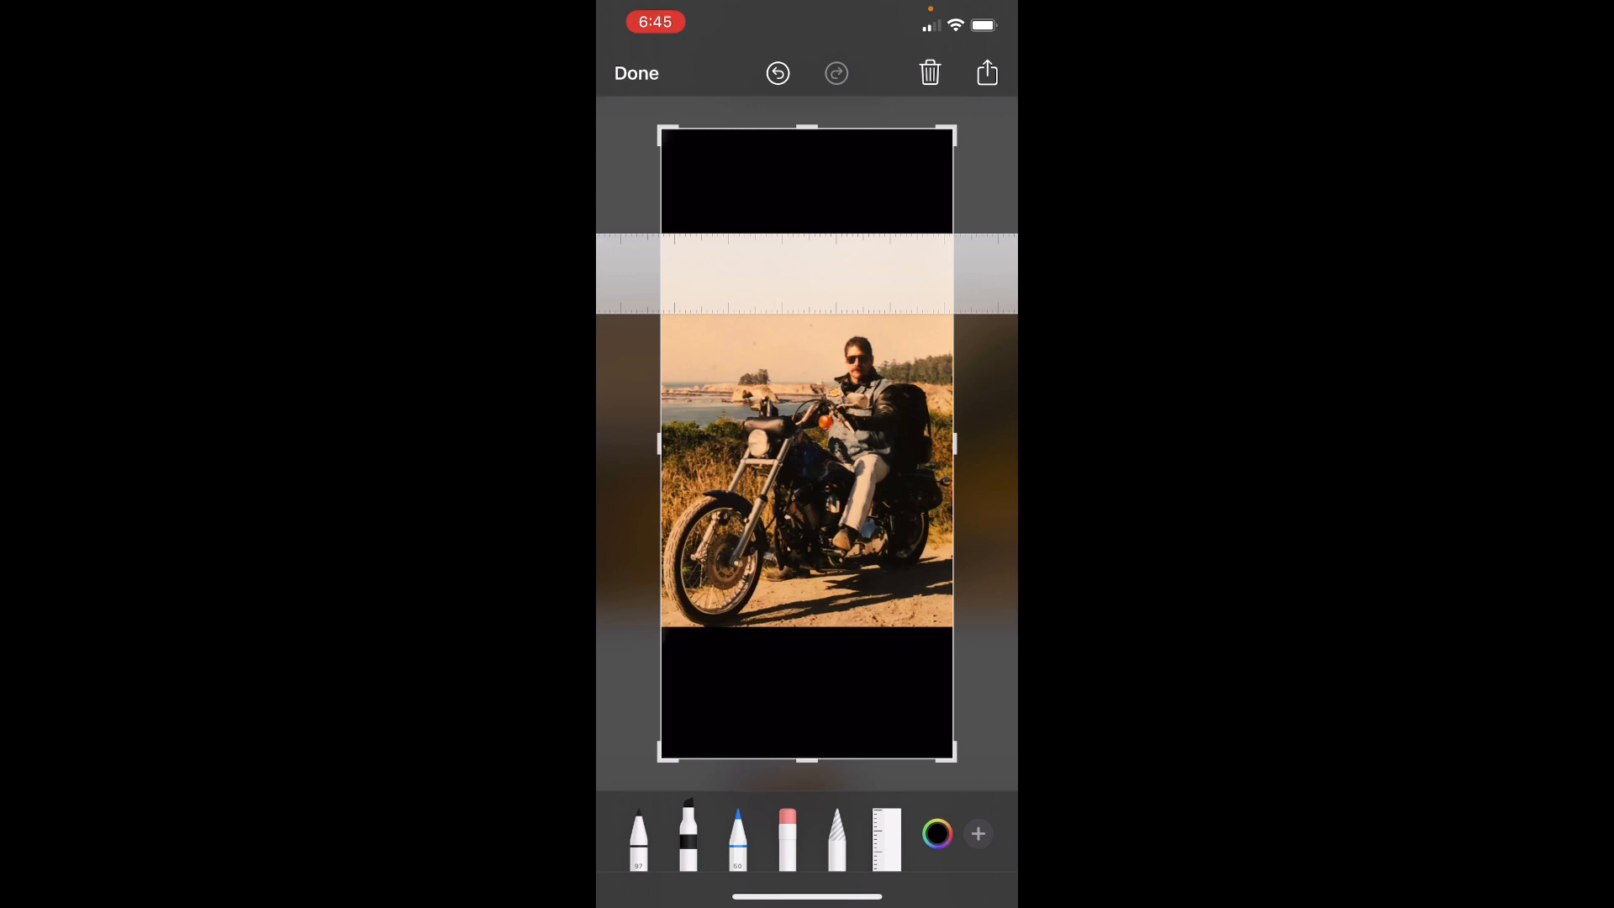
pyautogui.click(987, 73)
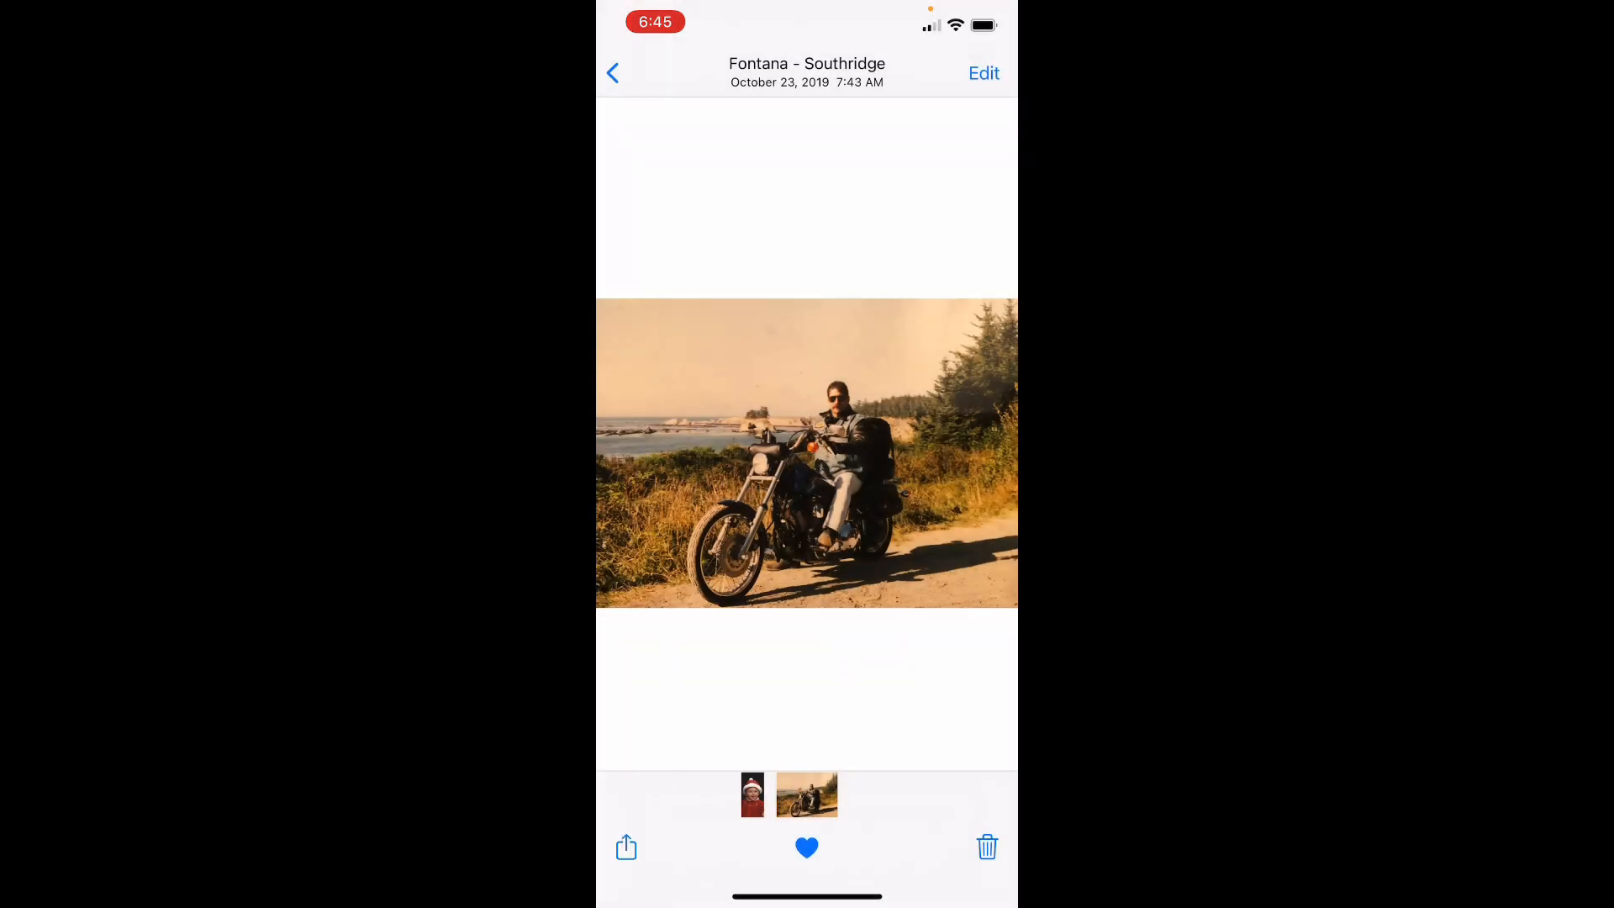
# Step: Head back through Settings > Wallpaper and pick the black-barred screenshot for a lock-screen preview
pyautogui.click(612, 72)
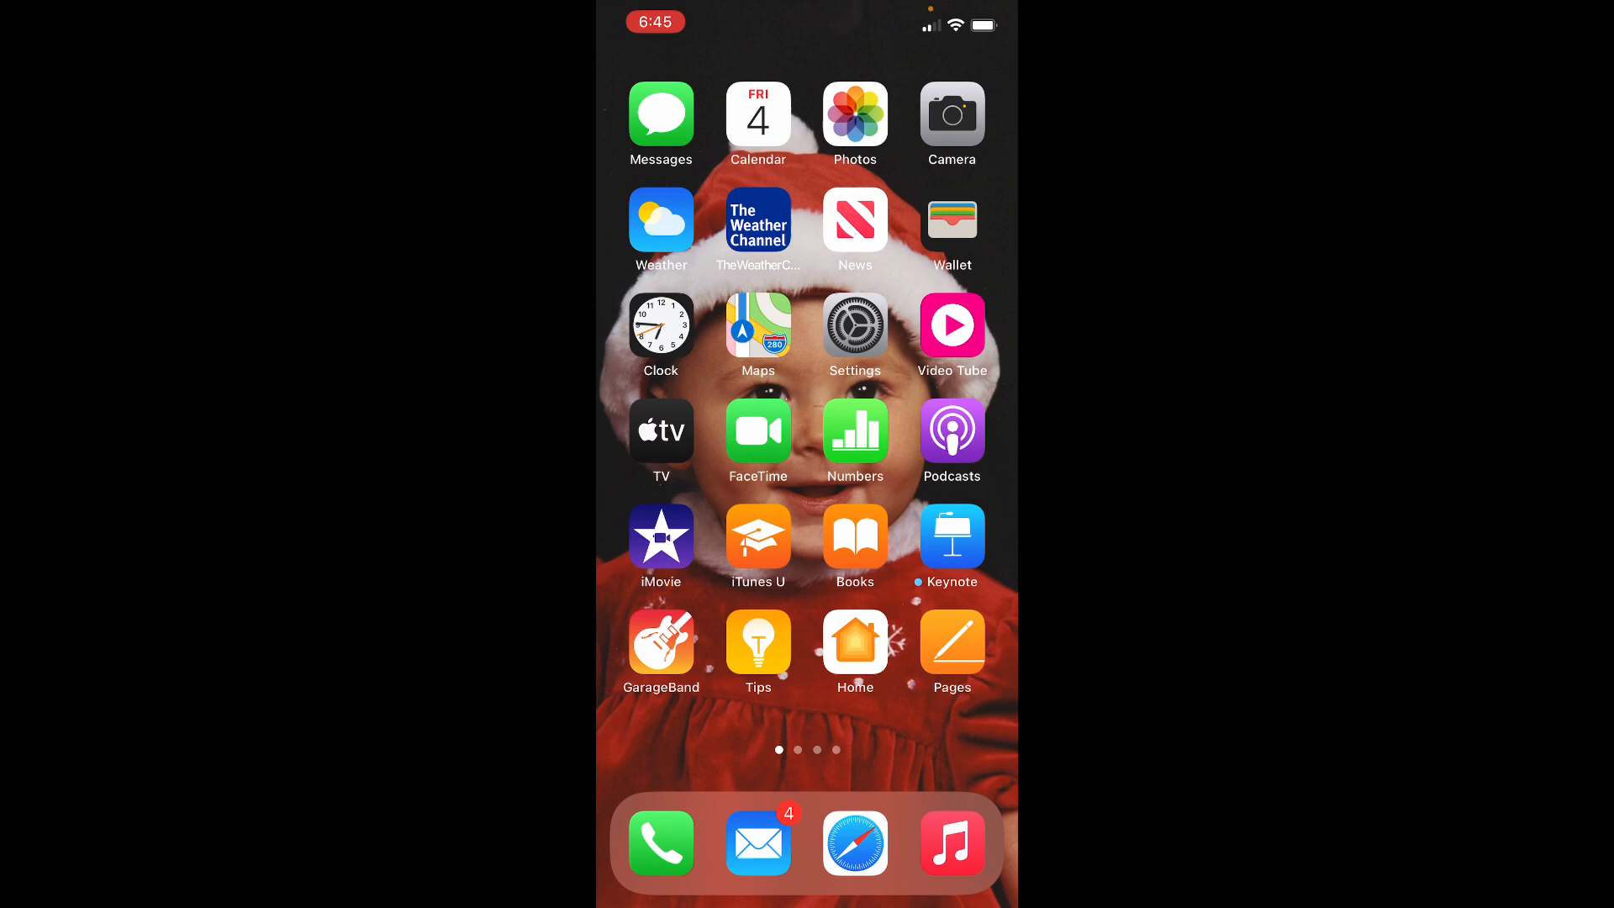
pyautogui.click(855, 328)
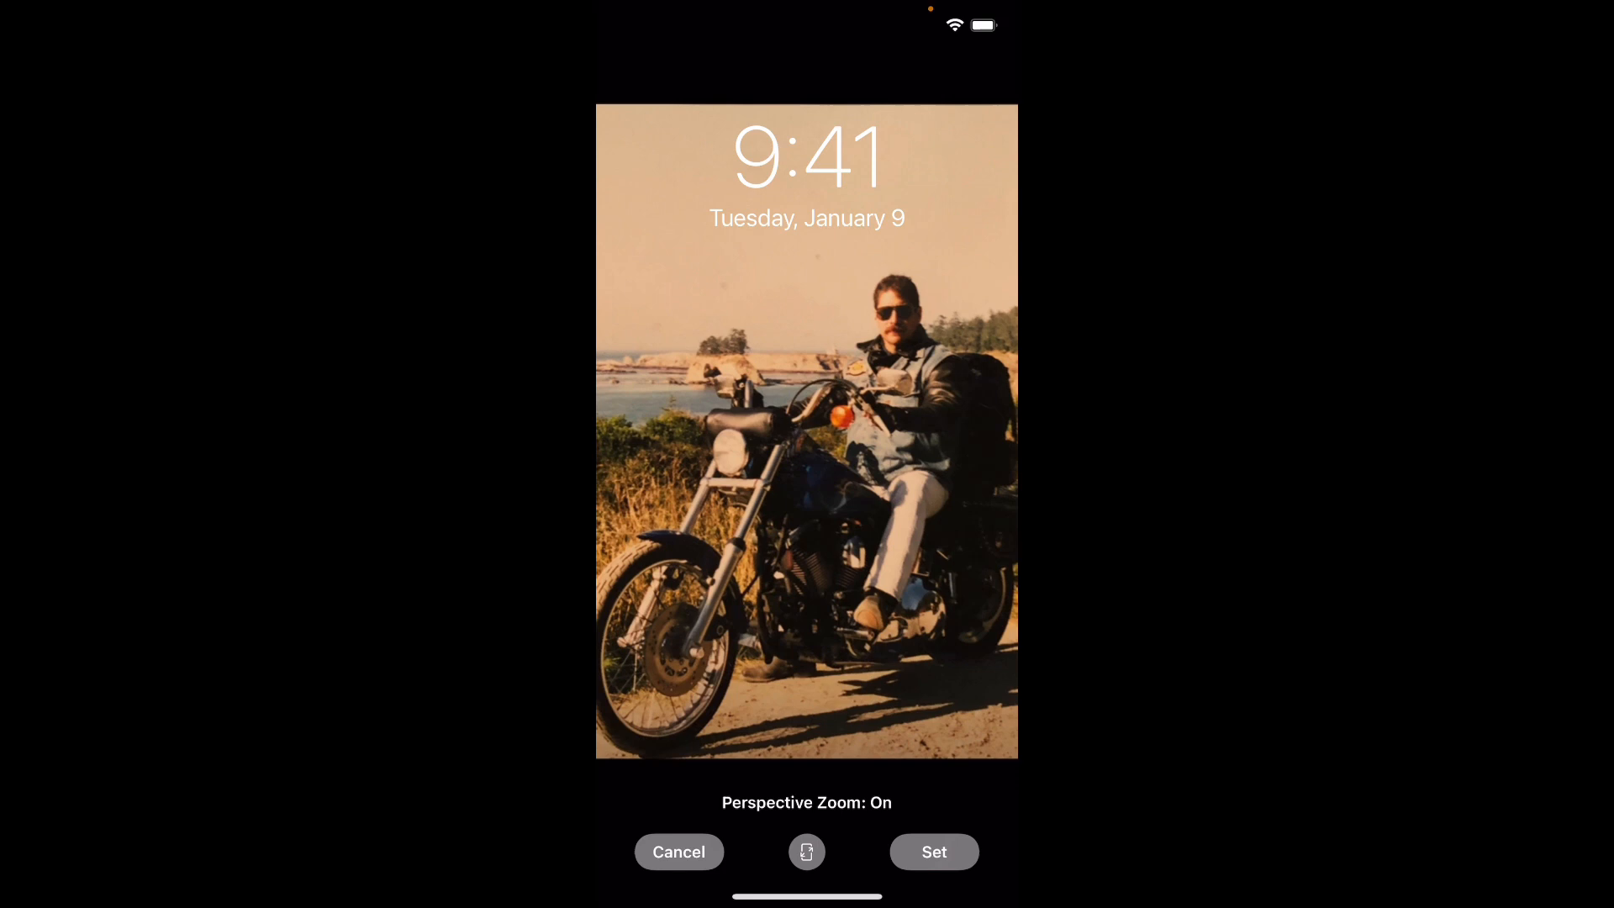
# Step: View the screenshot with perspective zoom off, then cancel back to the Recents album
pyautogui.click(806, 851)
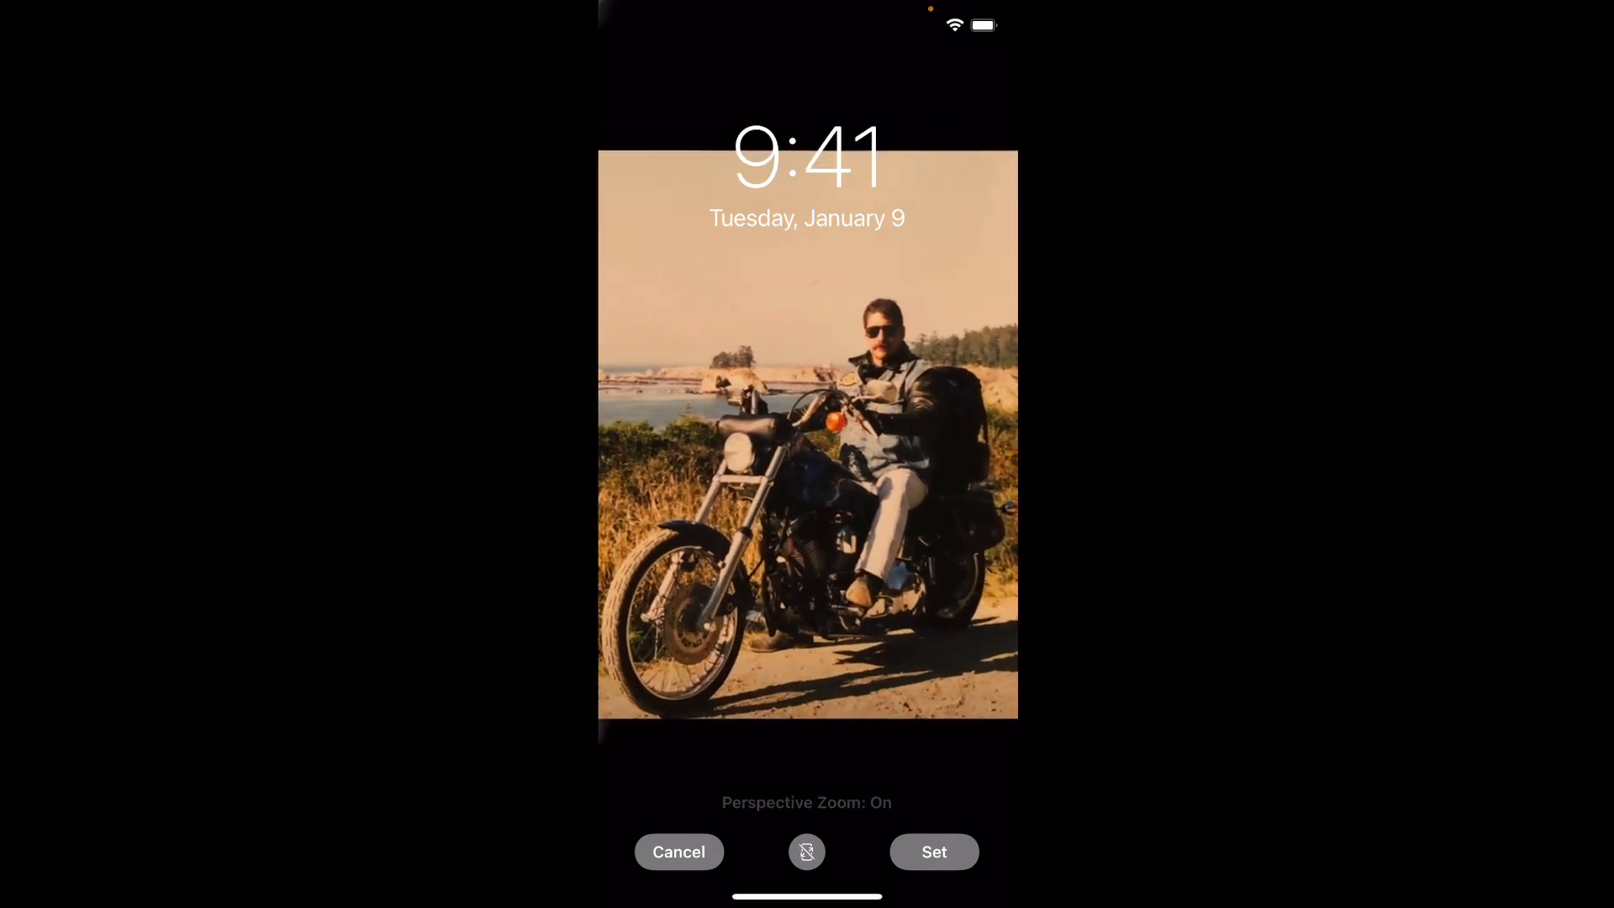
pyautogui.click(807, 851)
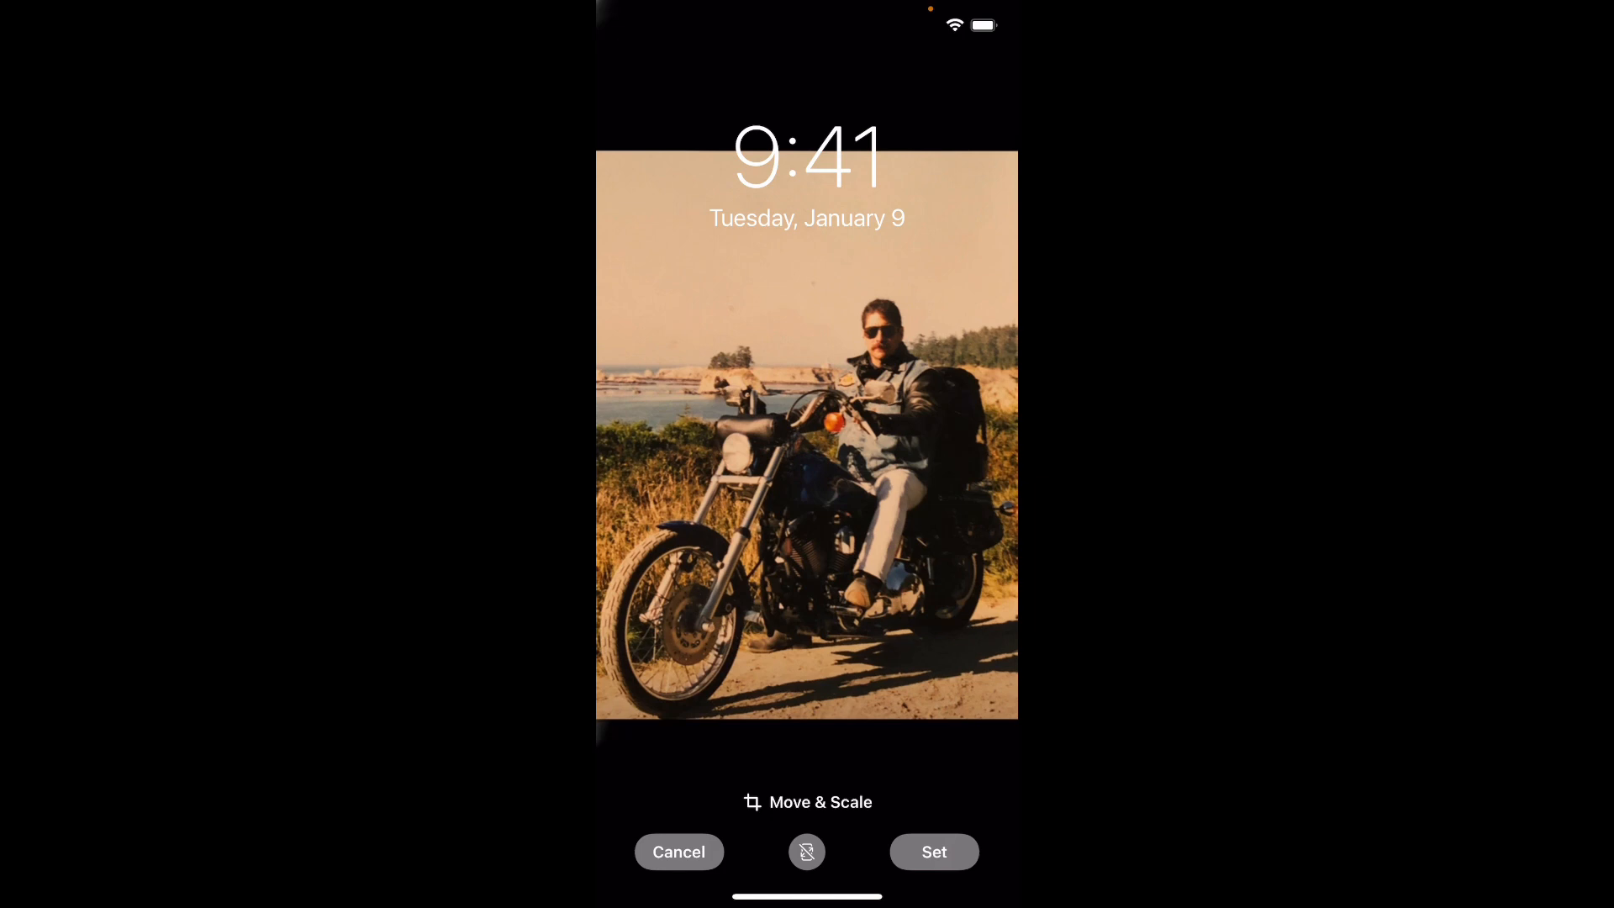
pyautogui.click(933, 851)
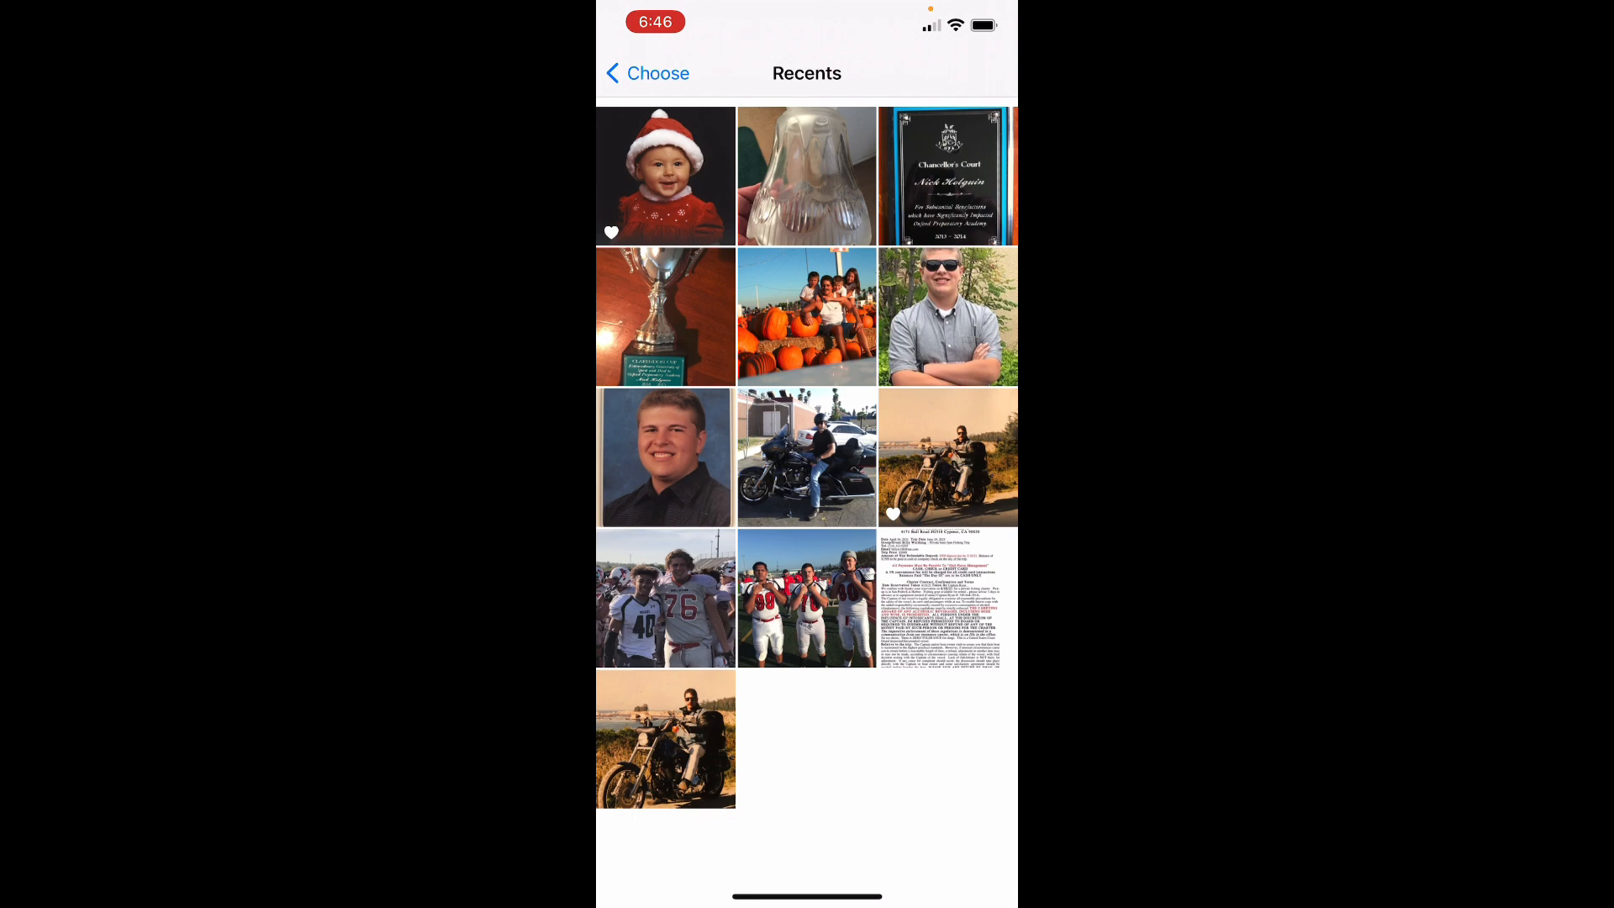
# Step: Pick the black-barred screenshot from Recents and set it as the lock screen wallpaper
pyautogui.click(645, 72)
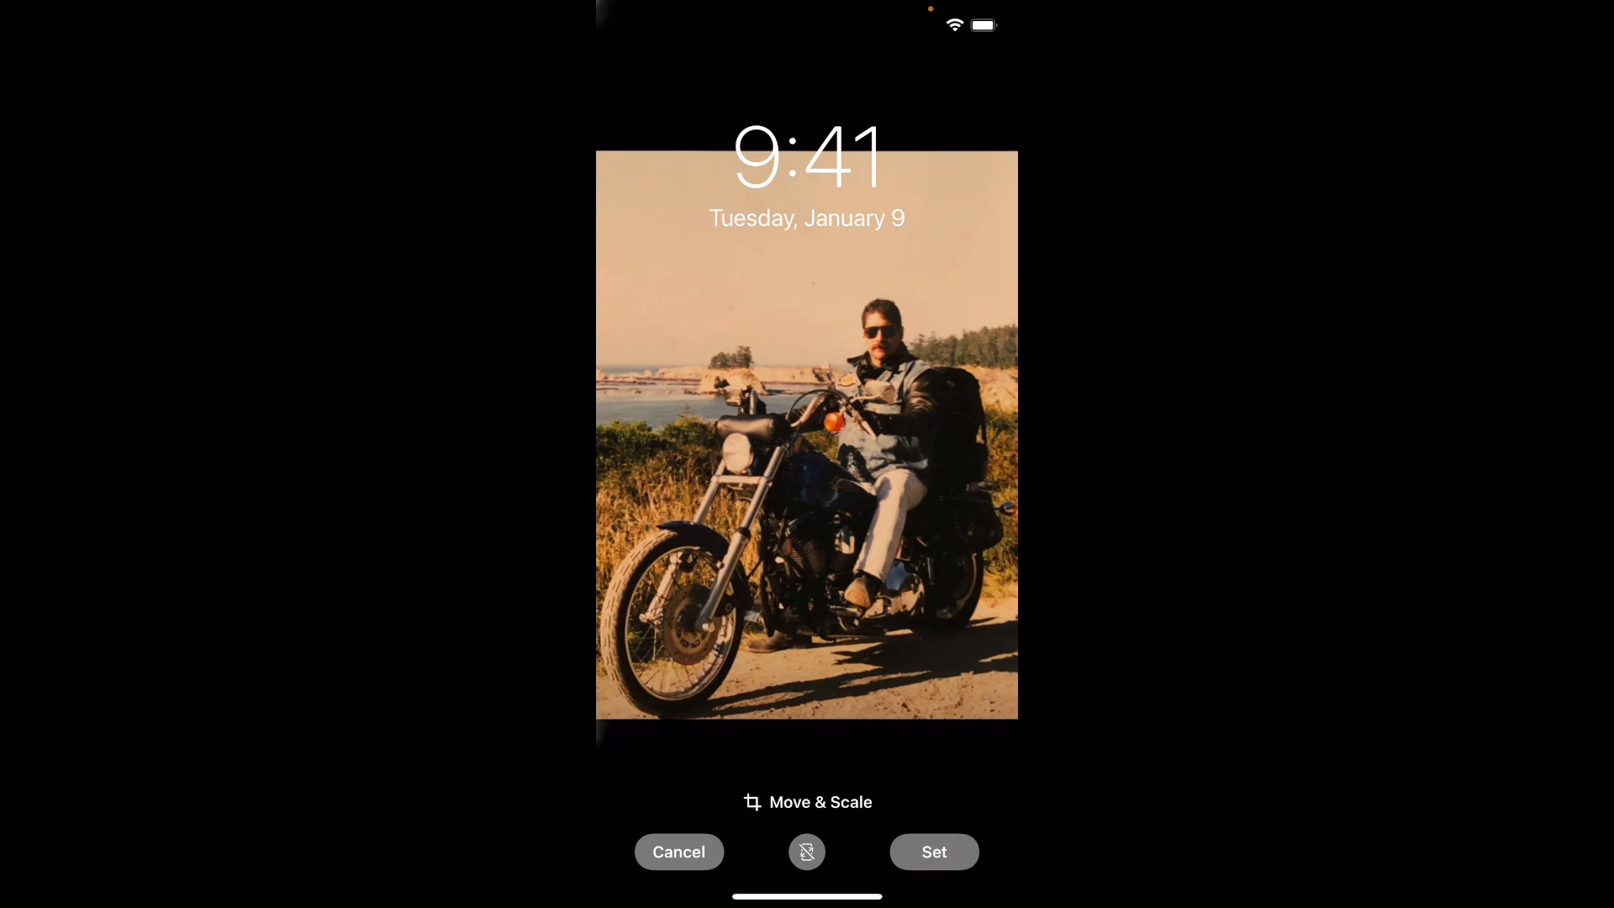
pyautogui.click(933, 850)
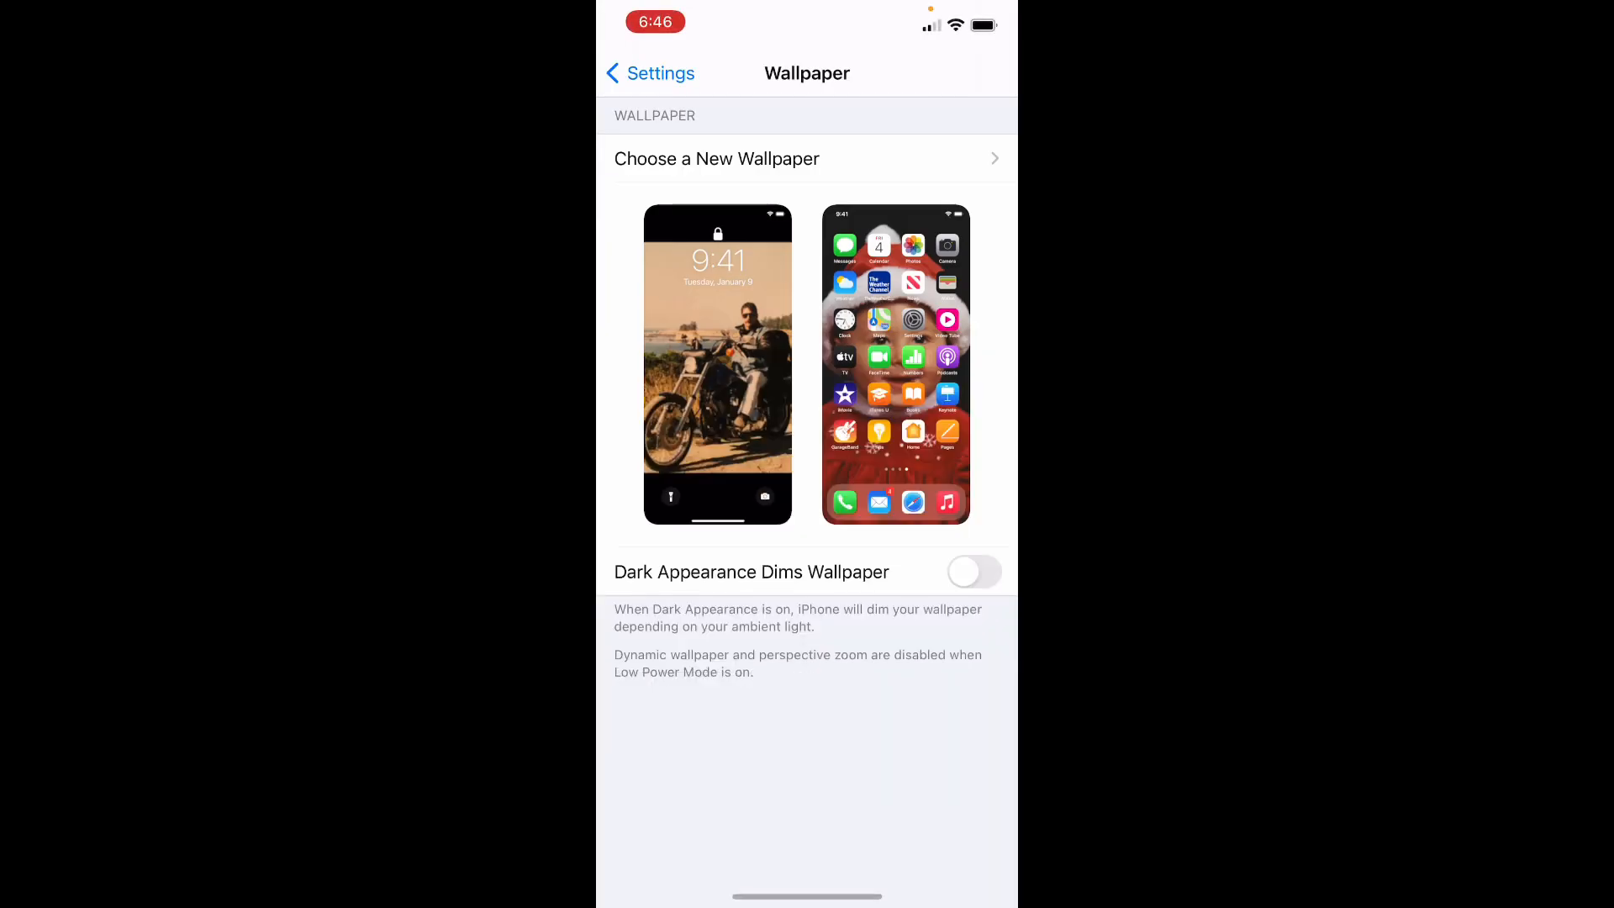